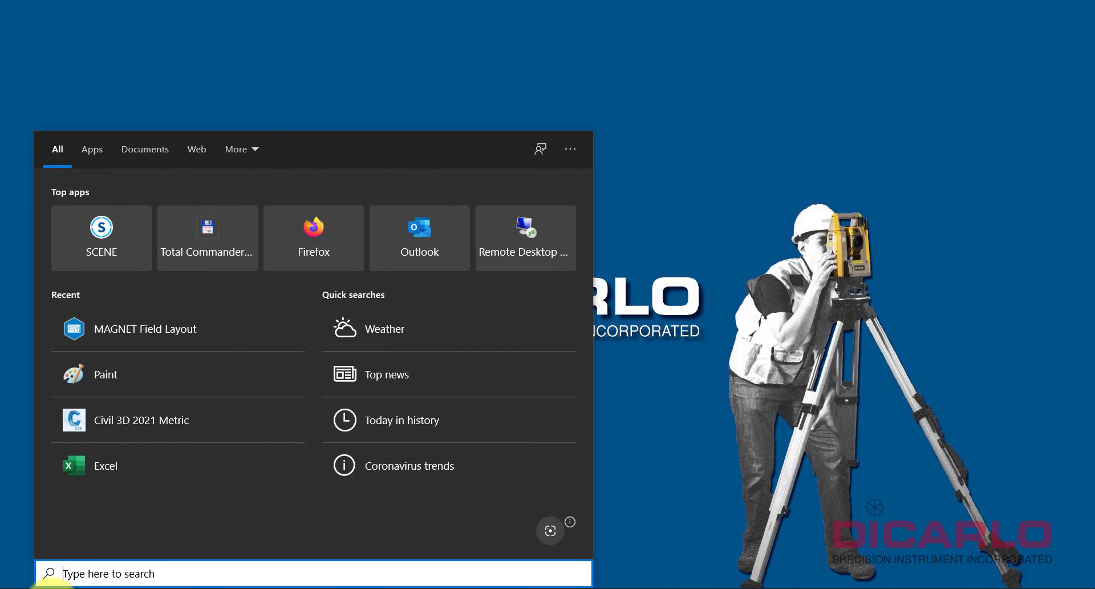
Launch MAGNET Field Layout from the Start menu search for 'lay'
type("lay")
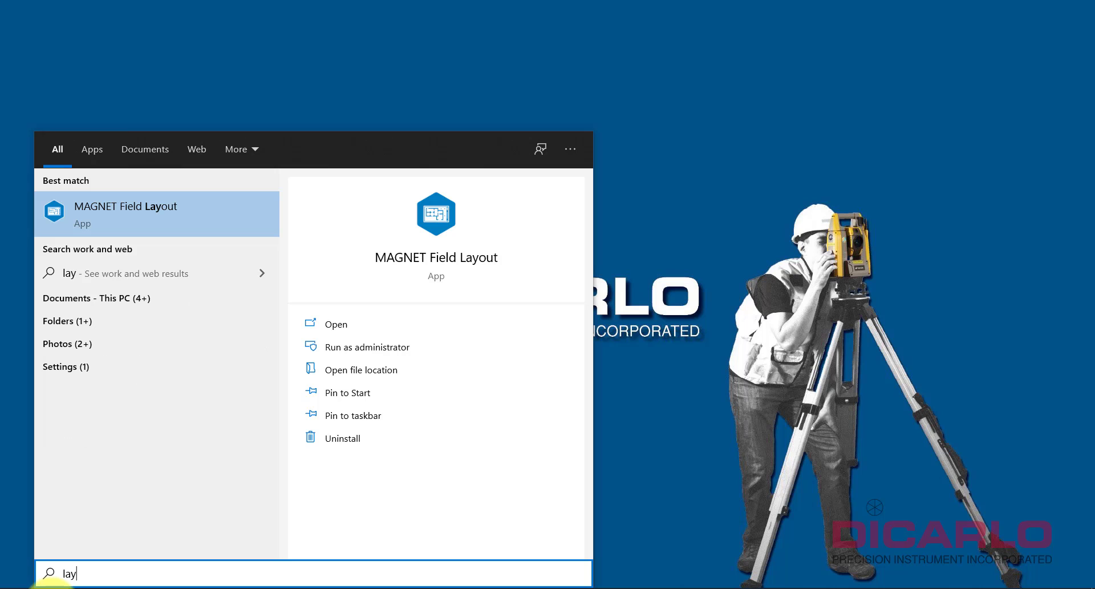
left_click(335, 323)
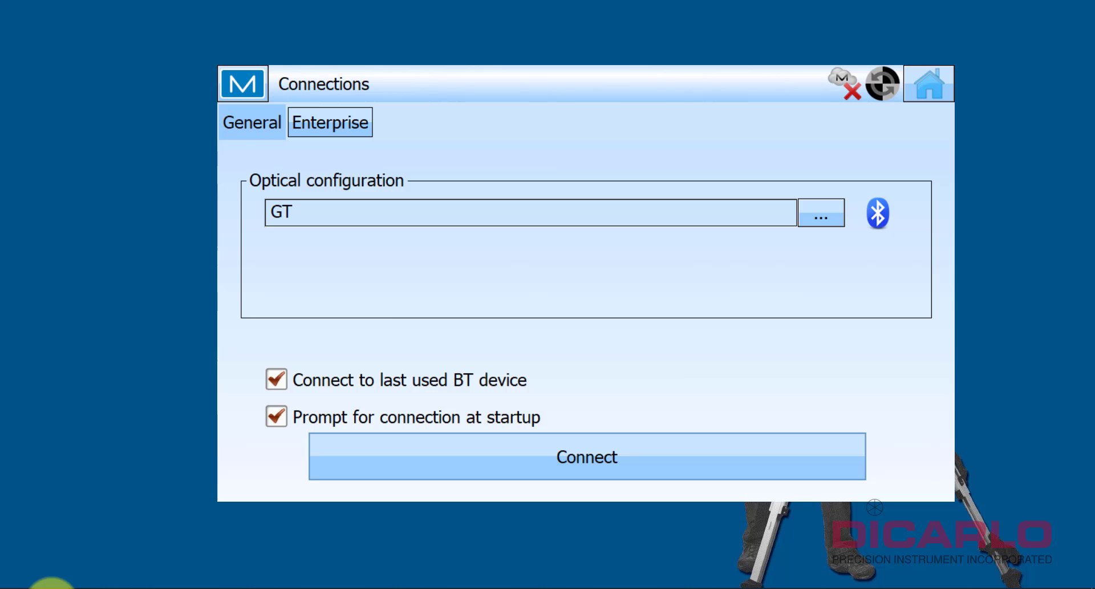
mouse_move(84, 572)
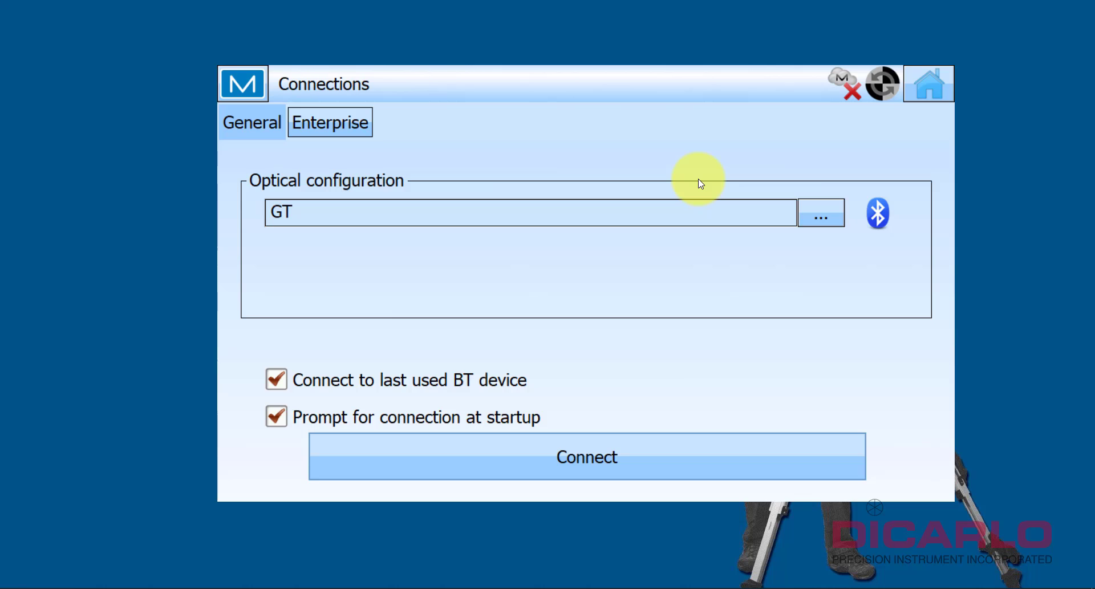
mouse_move(304, 174)
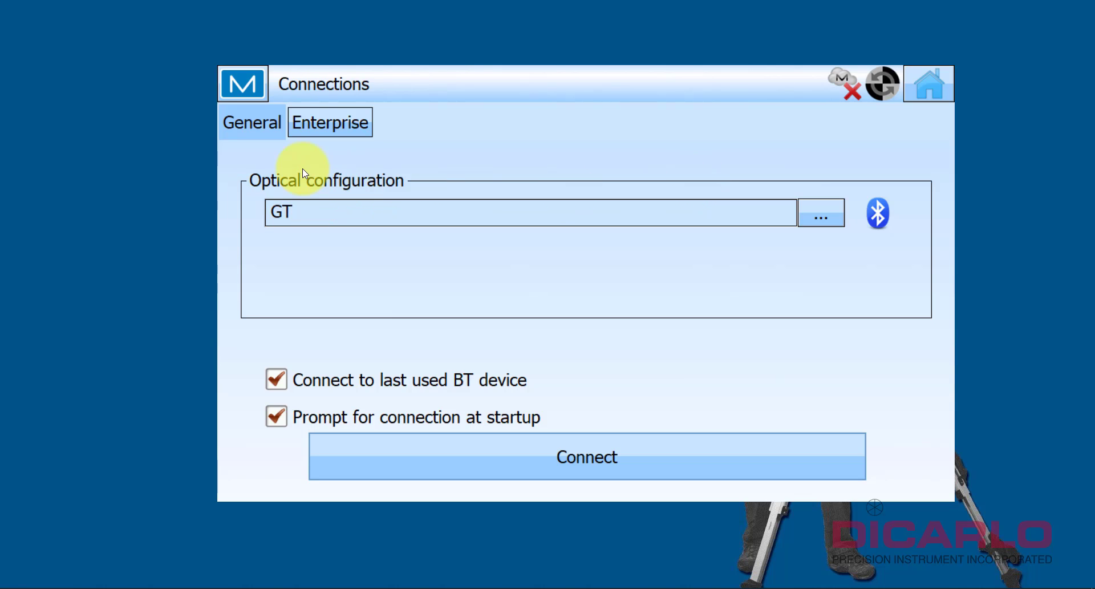
mouse_move(471, 151)
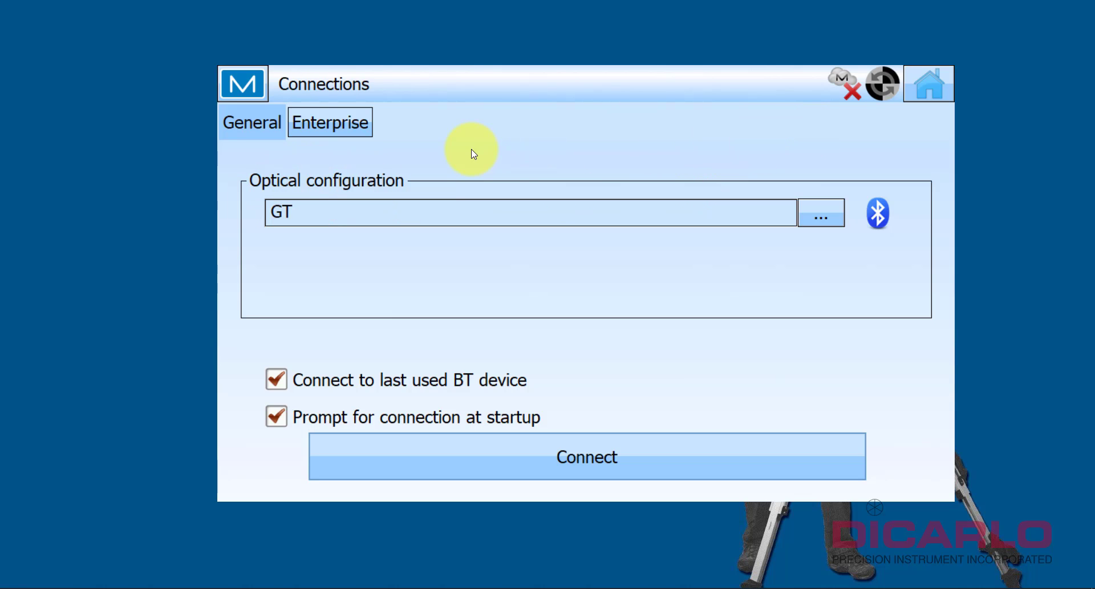
mouse_move(450, 150)
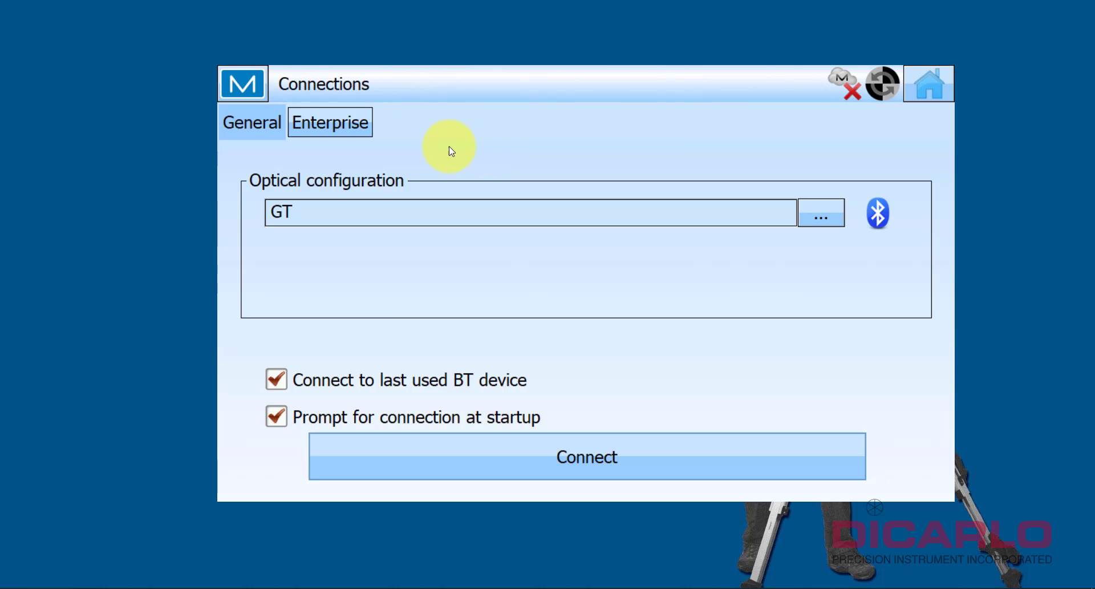
mouse_move(589, 257)
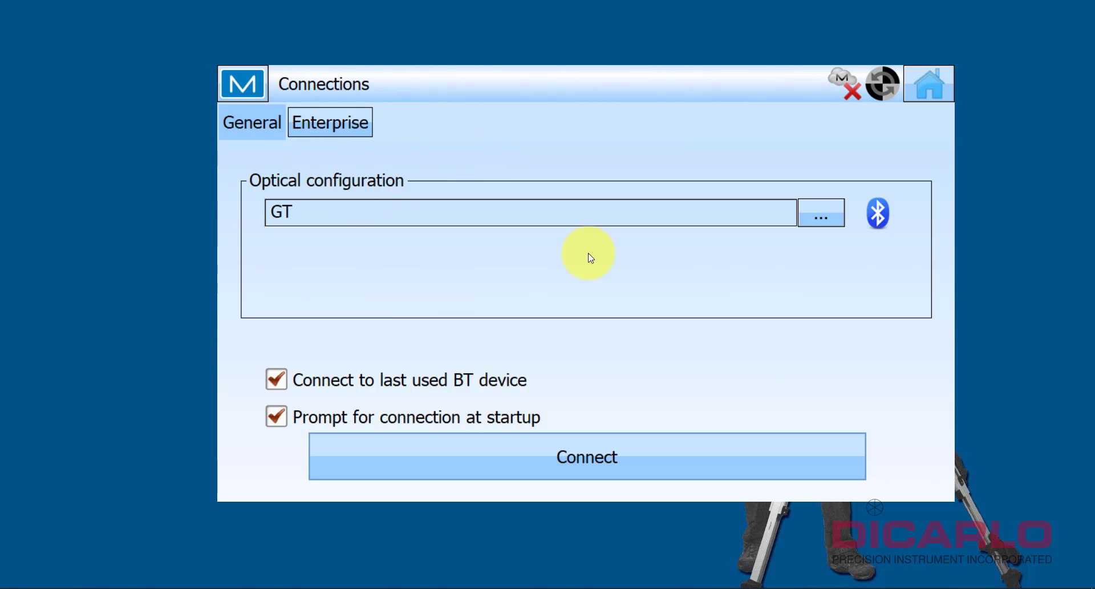
mouse_move(352, 181)
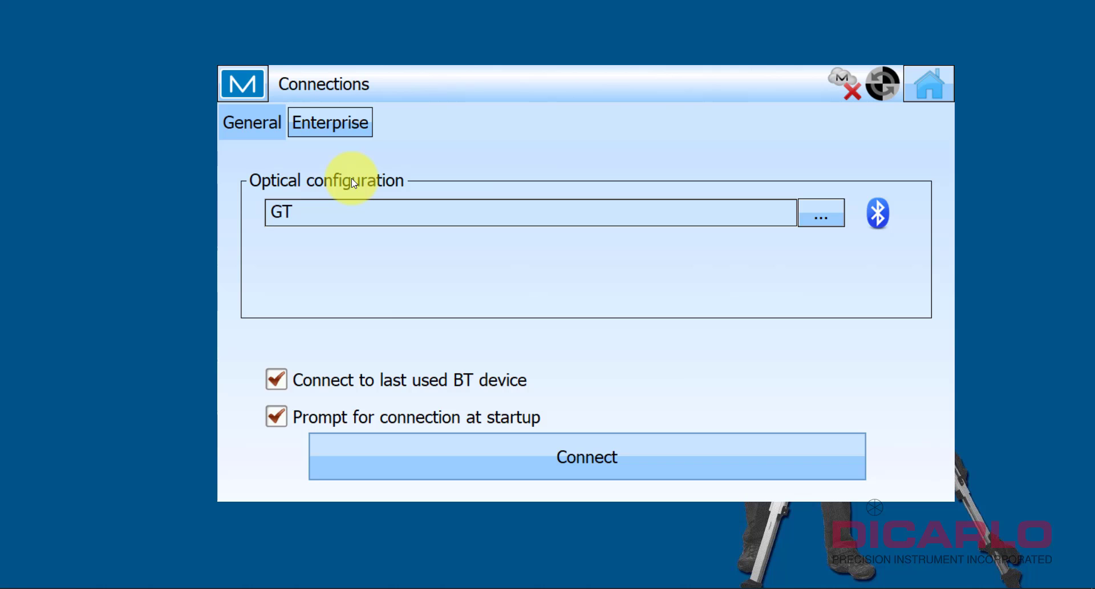
mouse_move(273, 180)
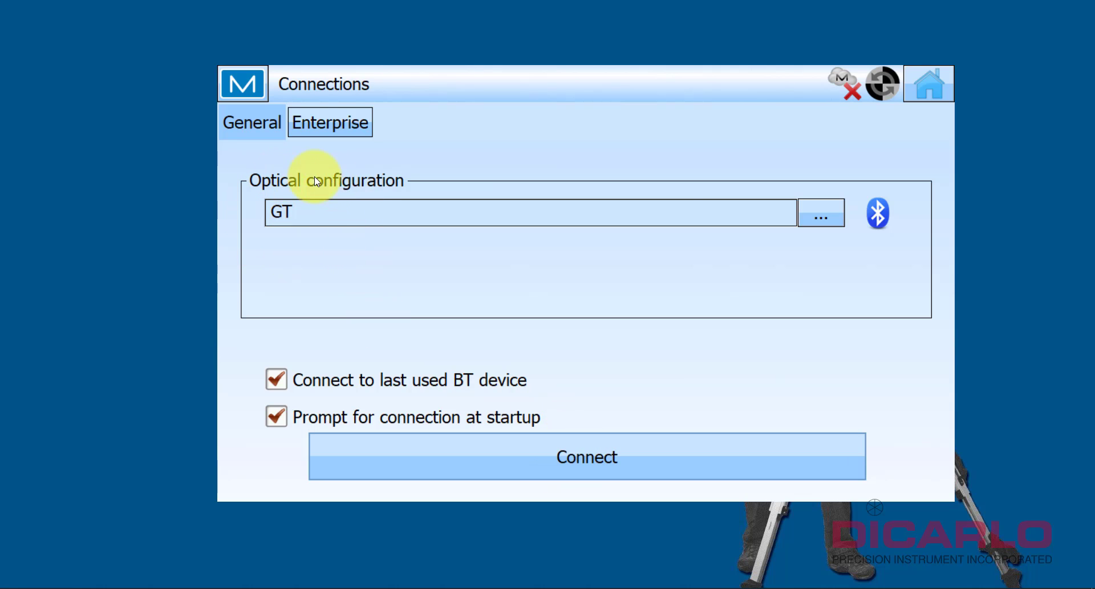
Import the GT robotic configuration from the Configuration Library as the optical configuration
left_click(820, 212)
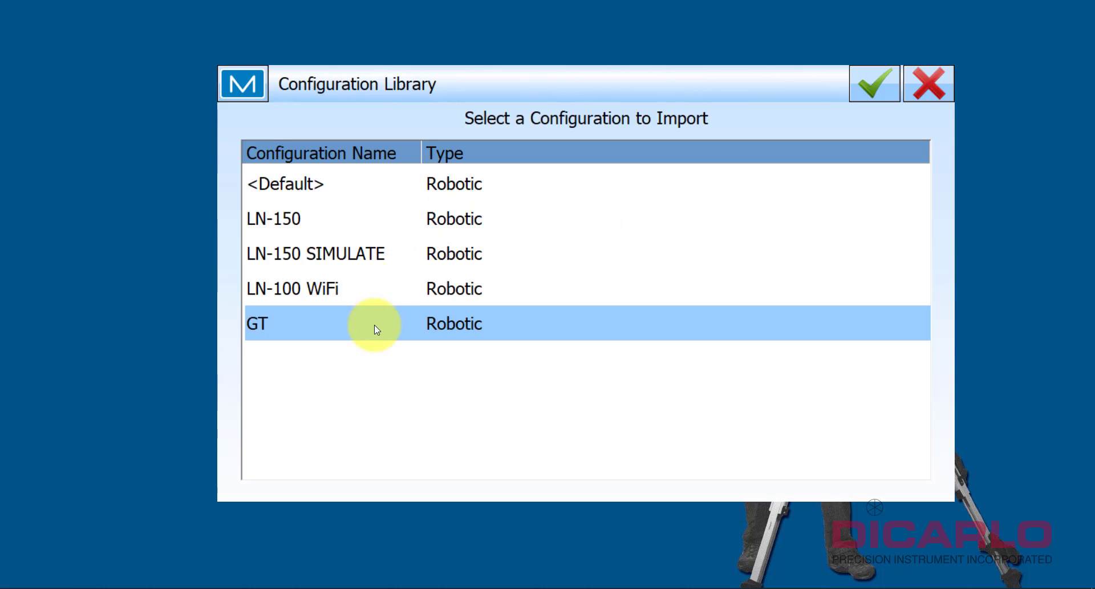
mouse_move(442, 219)
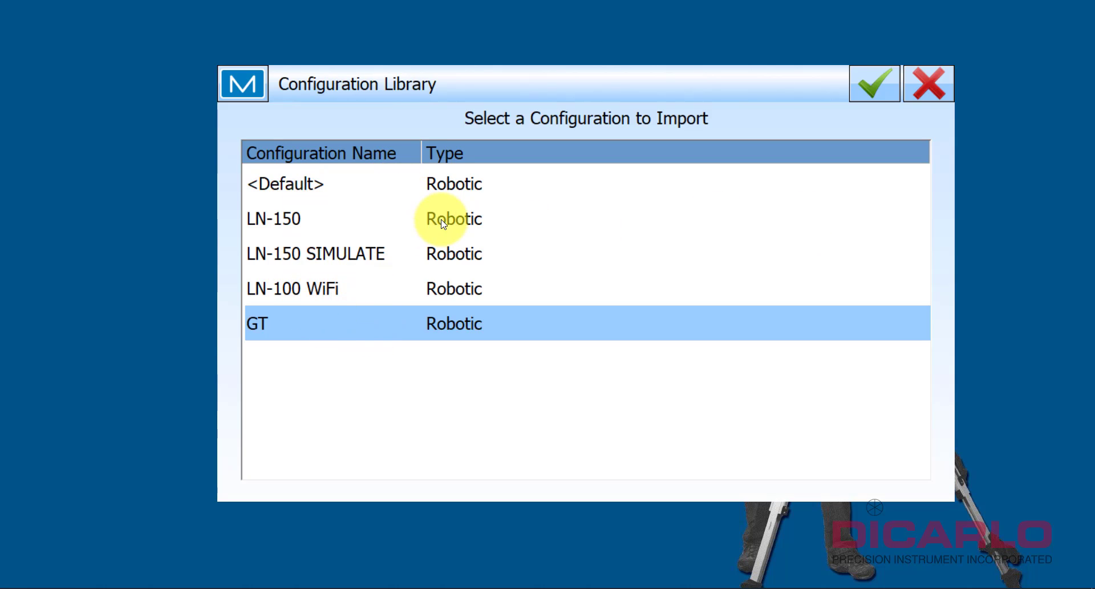
left_click(872, 83)
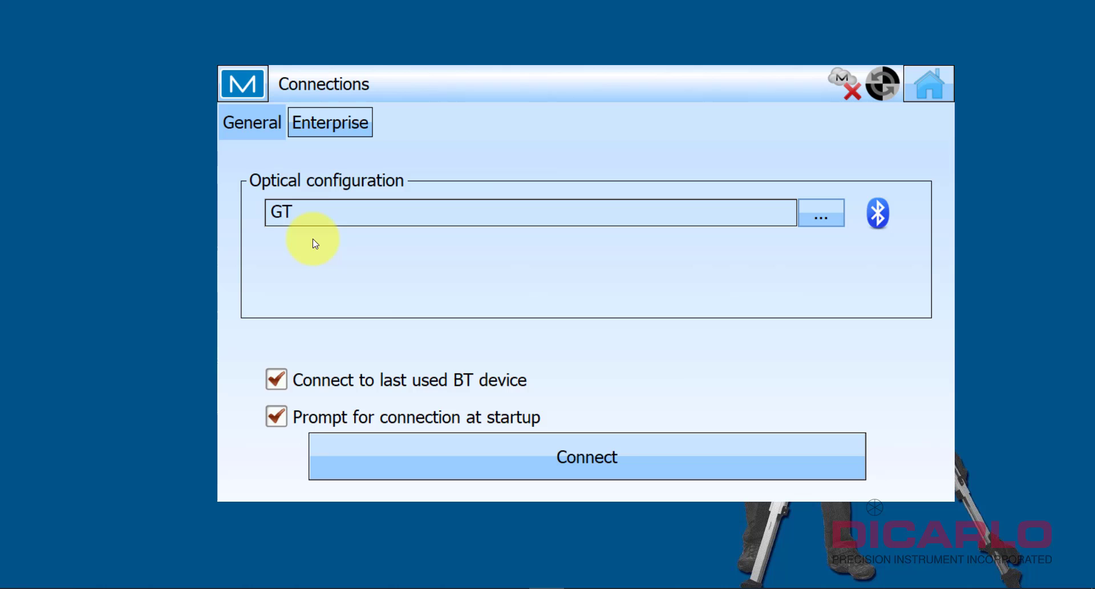
left_click(273, 212)
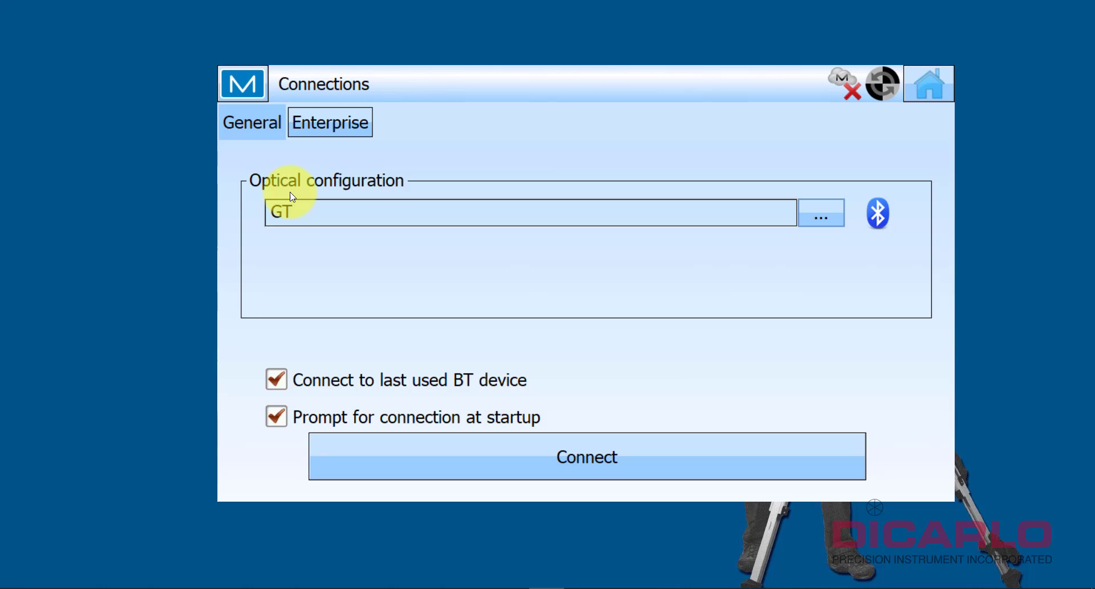
mouse_move(876, 141)
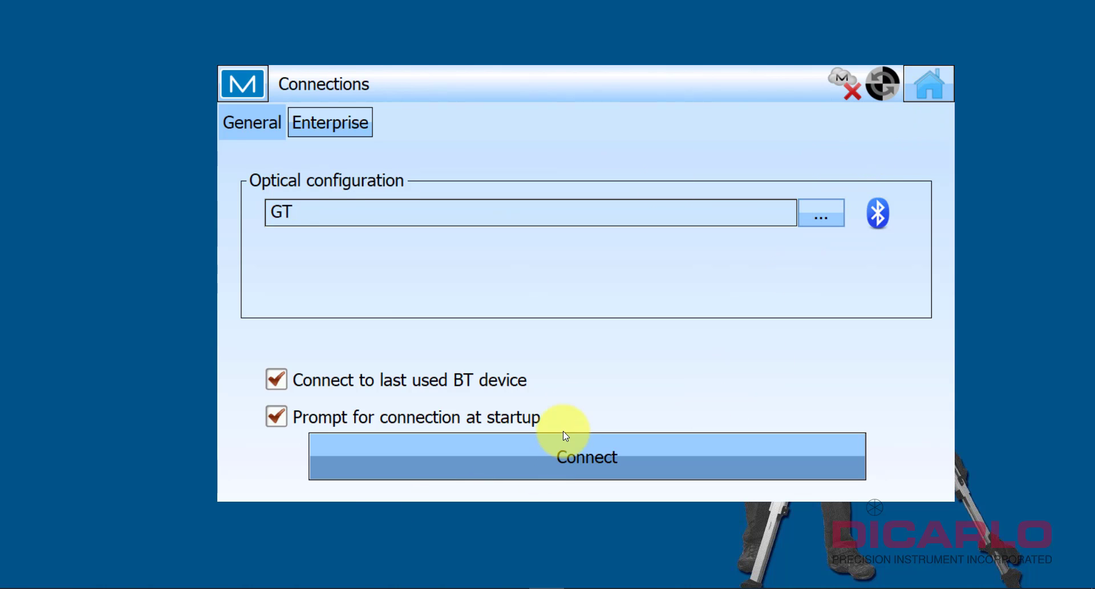
Connect to the instrument with GT, then reach the Job Configure settings from the main menu
left_click(586, 456)
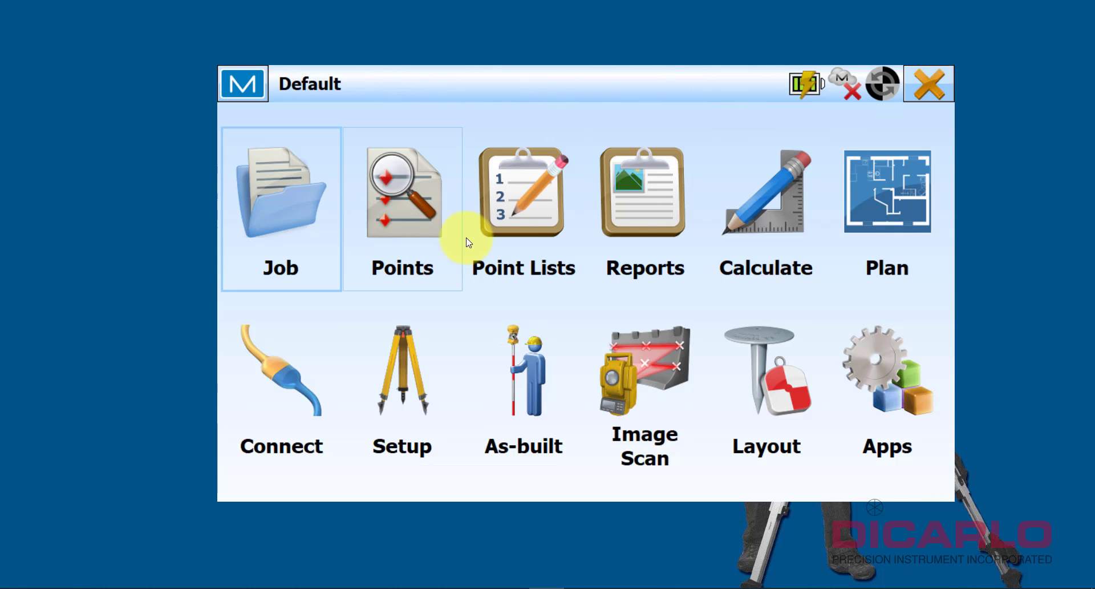
mouse_move(347, 203)
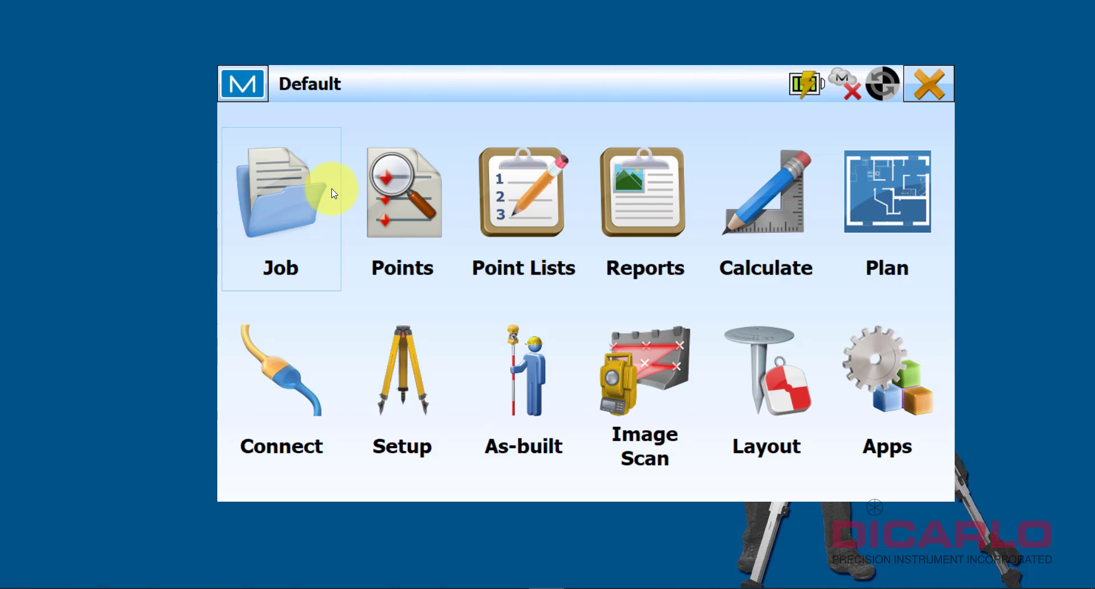
left_click(281, 191)
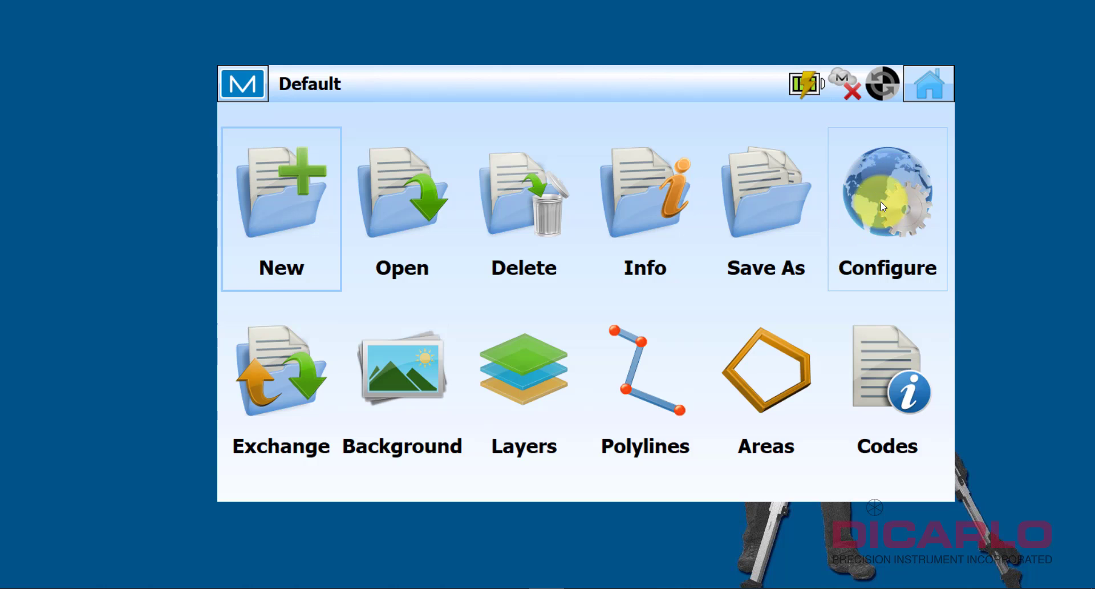
left_click(888, 203)
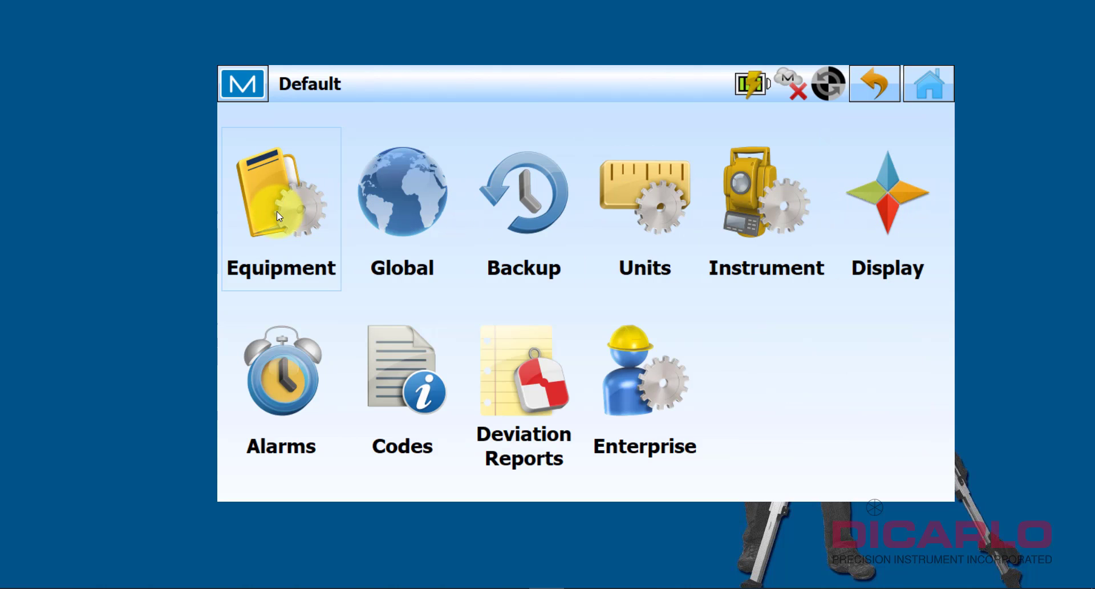
Edit the GT configuration under Equipment, keeping type Robotic, reaching Topcon GT Series instrument settings
left_click(281, 203)
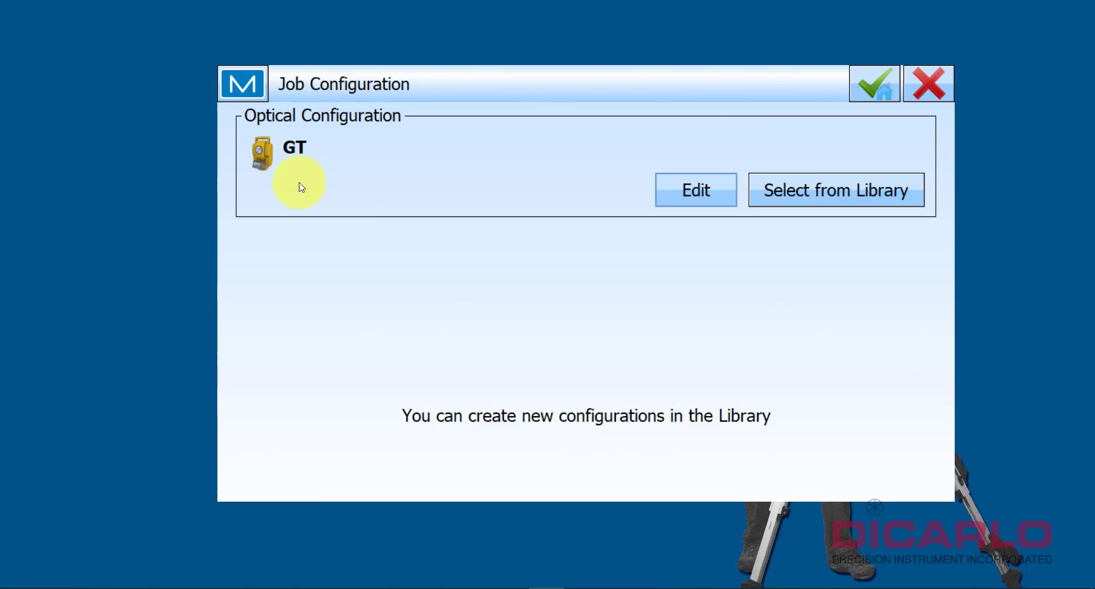
mouse_move(621, 142)
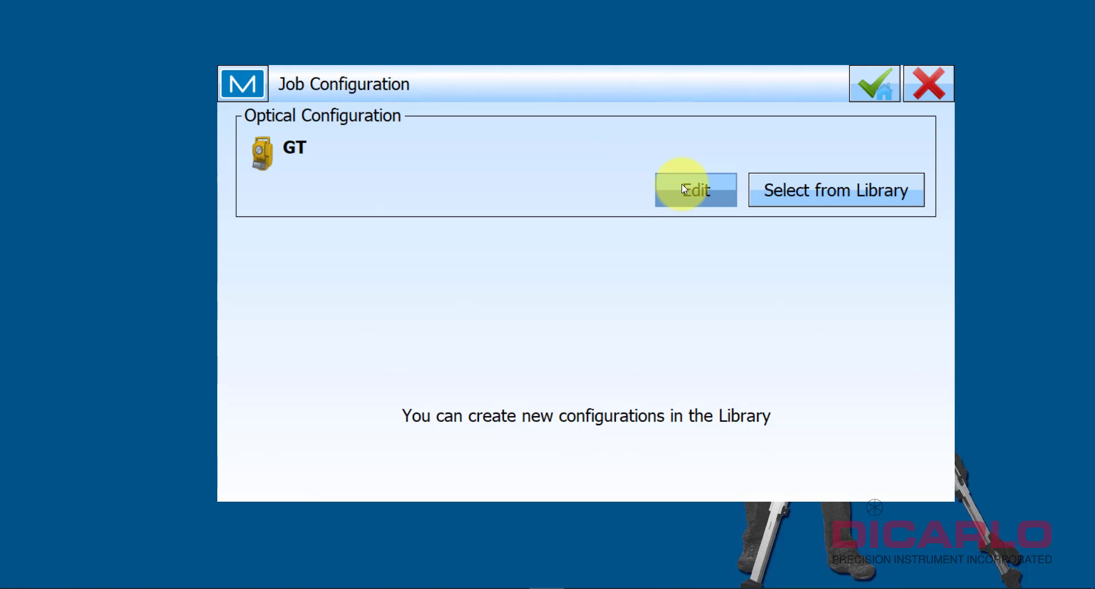
left_click(695, 189)
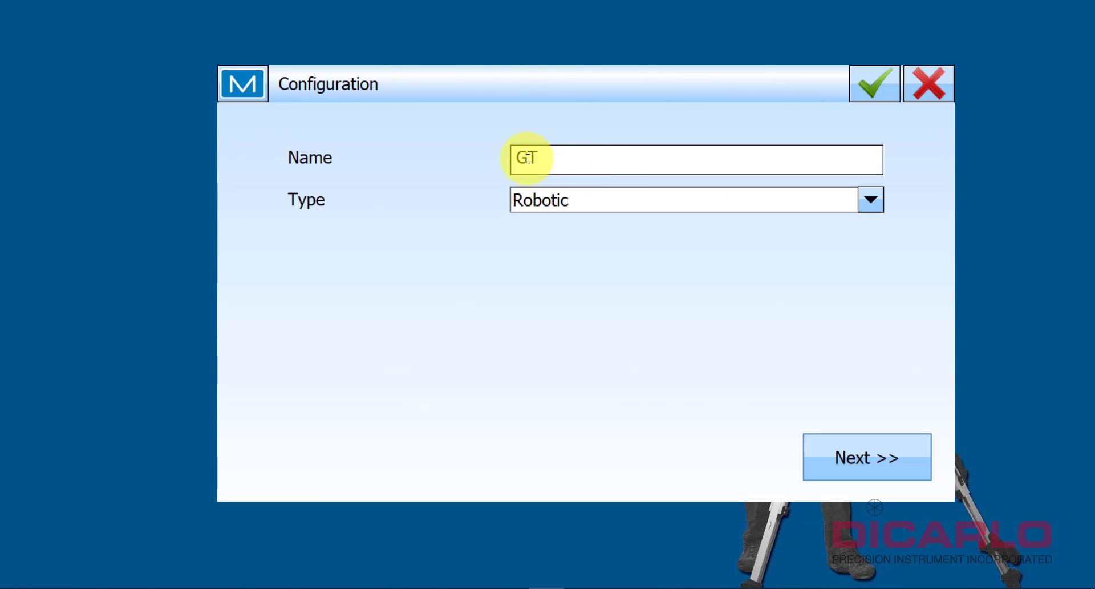
left_click(870, 200)
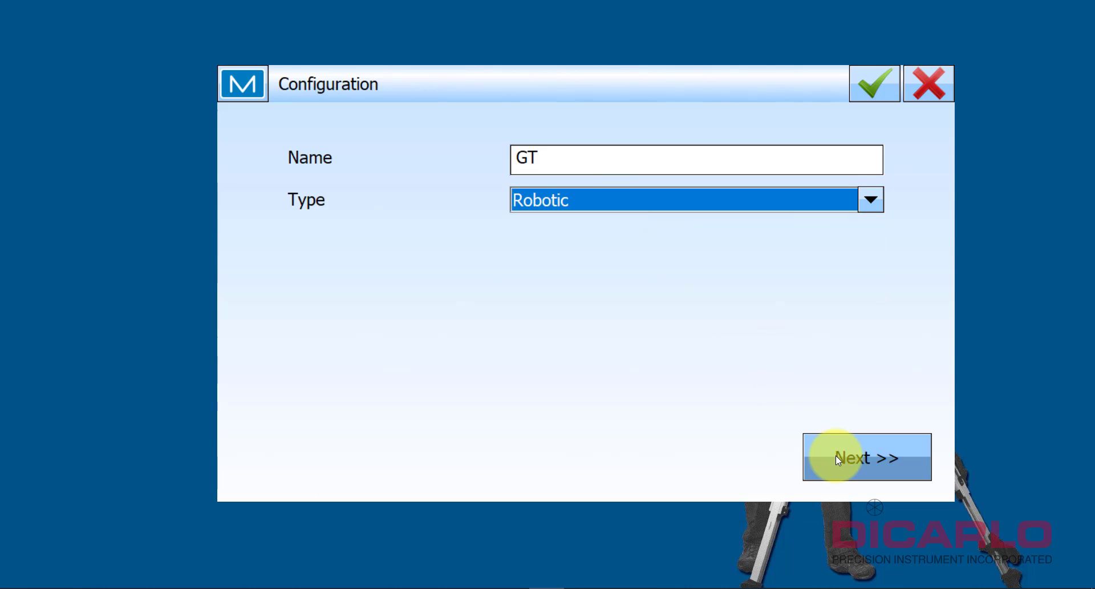
left_click(865, 457)
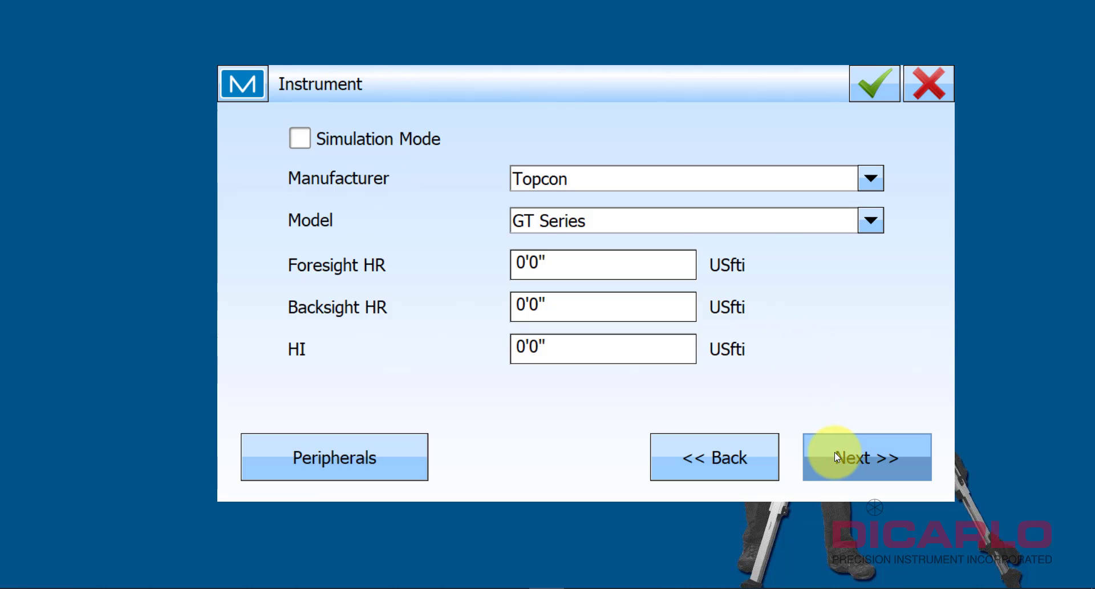
Advance past instrument, Bluetooth connection mode and search/track pages to Survey Settings
left_click(865, 456)
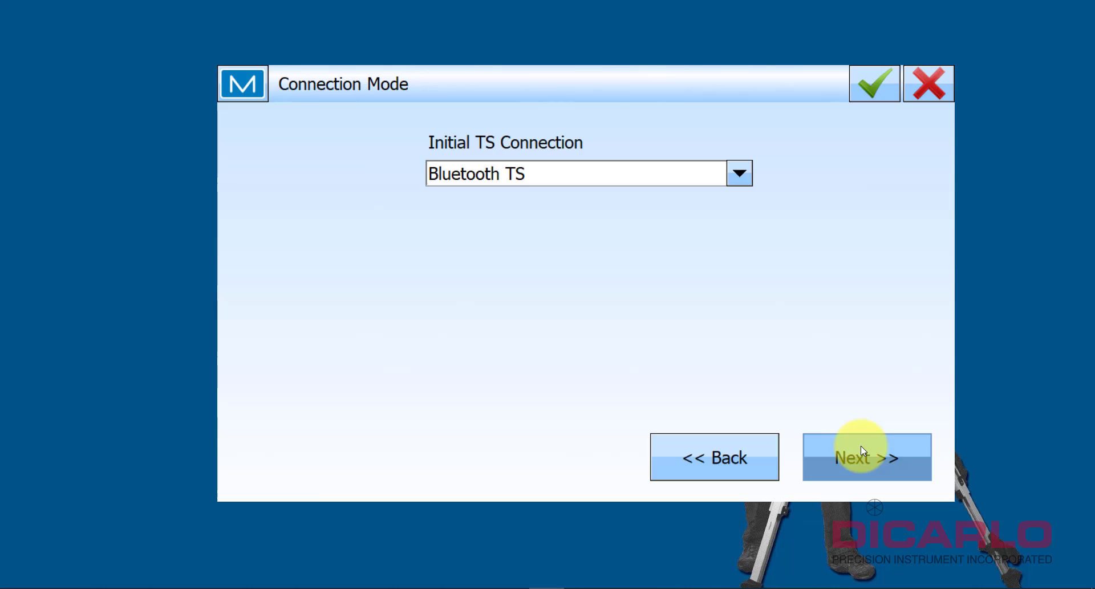
left_click(866, 456)
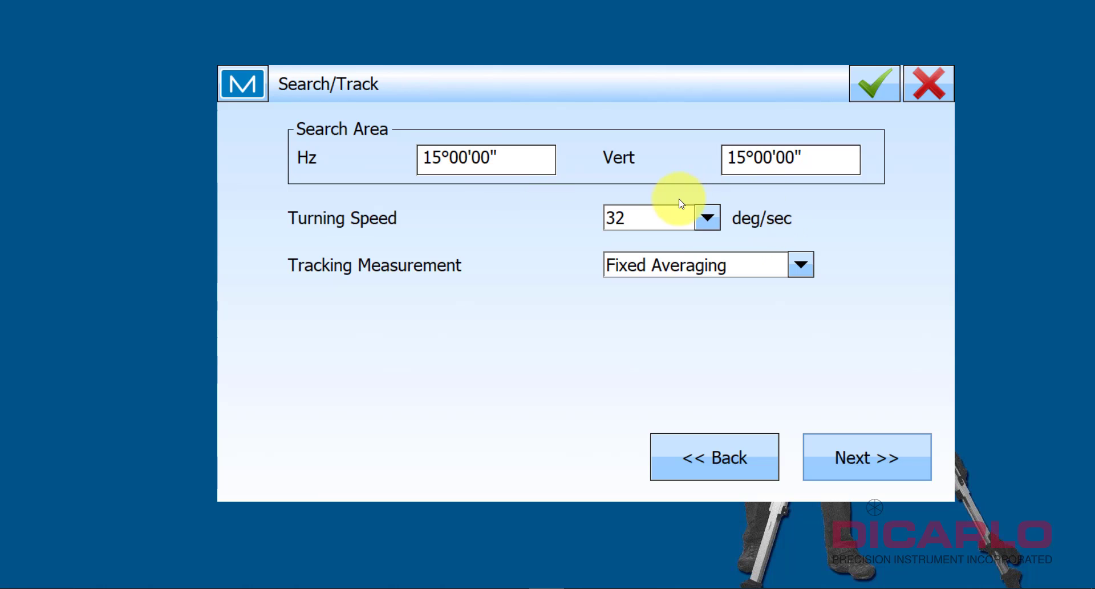
left_click(865, 456)
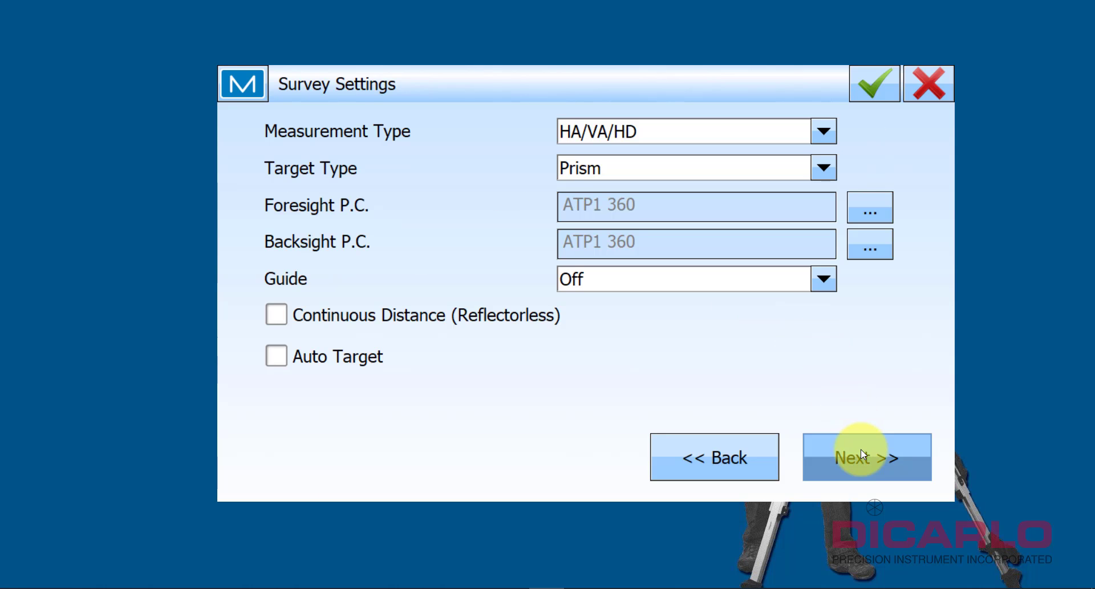
mouse_move(602, 139)
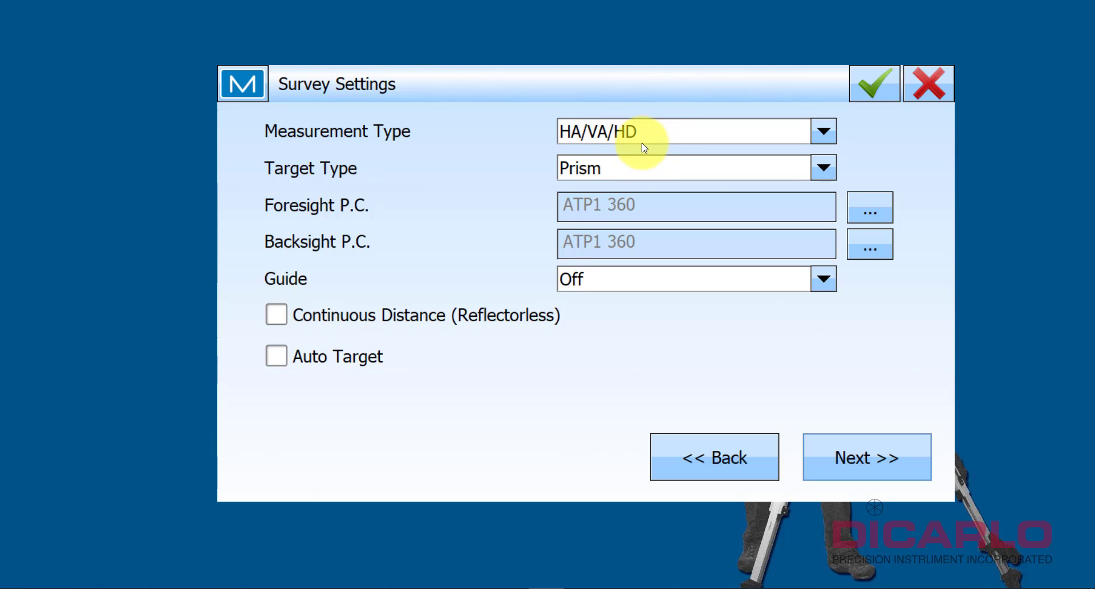
Set the survey Guide to Point Guide On and continue to the survey EDM page
left_click(823, 278)
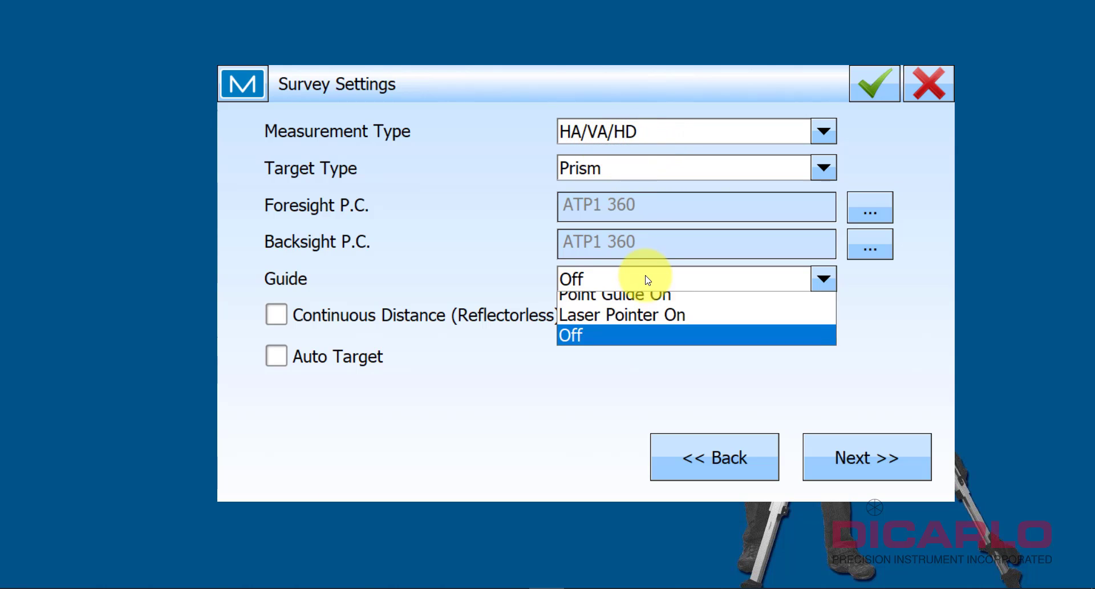
left_click(614, 293)
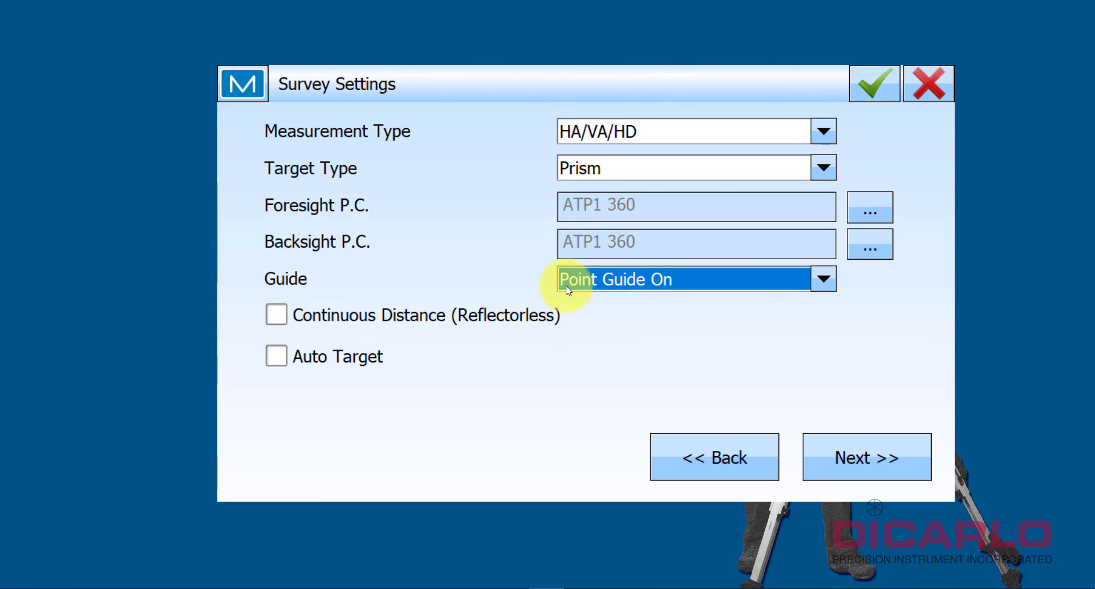
mouse_move(815, 440)
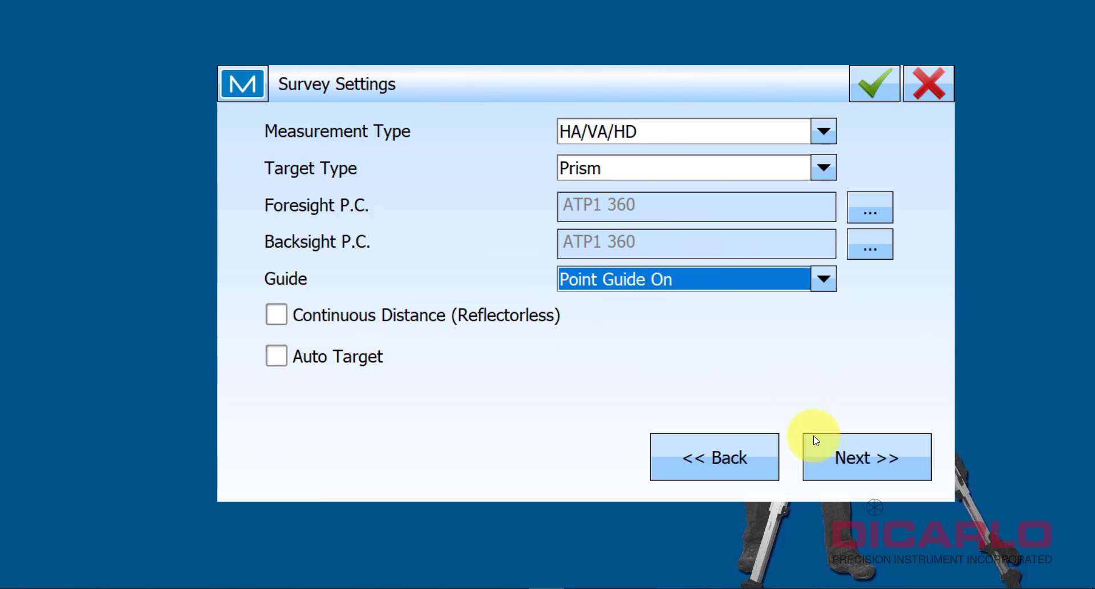
left_click(866, 456)
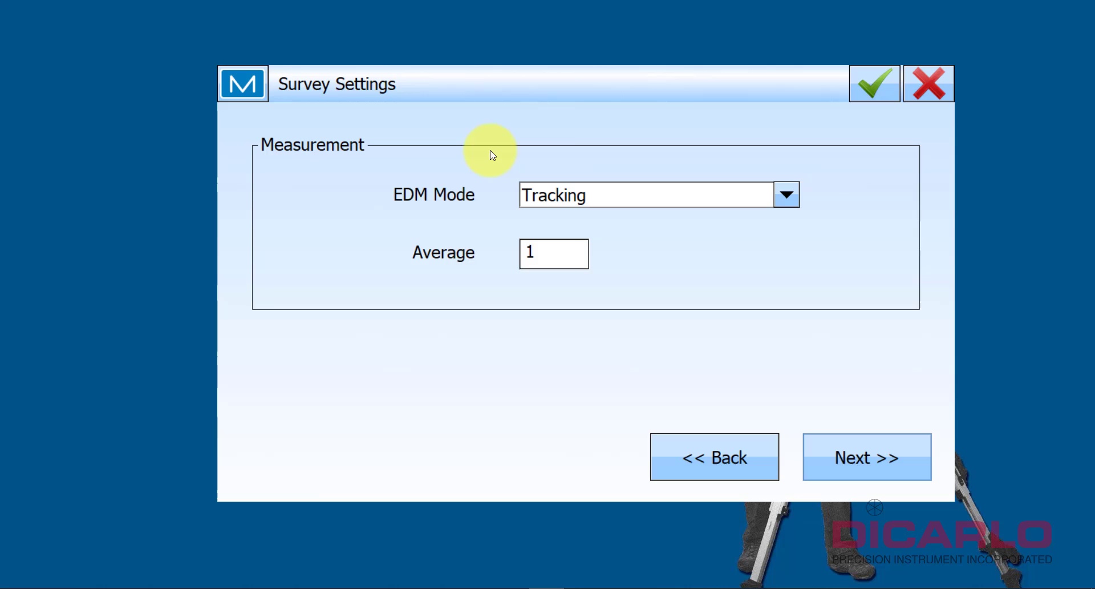
mouse_move(468, 183)
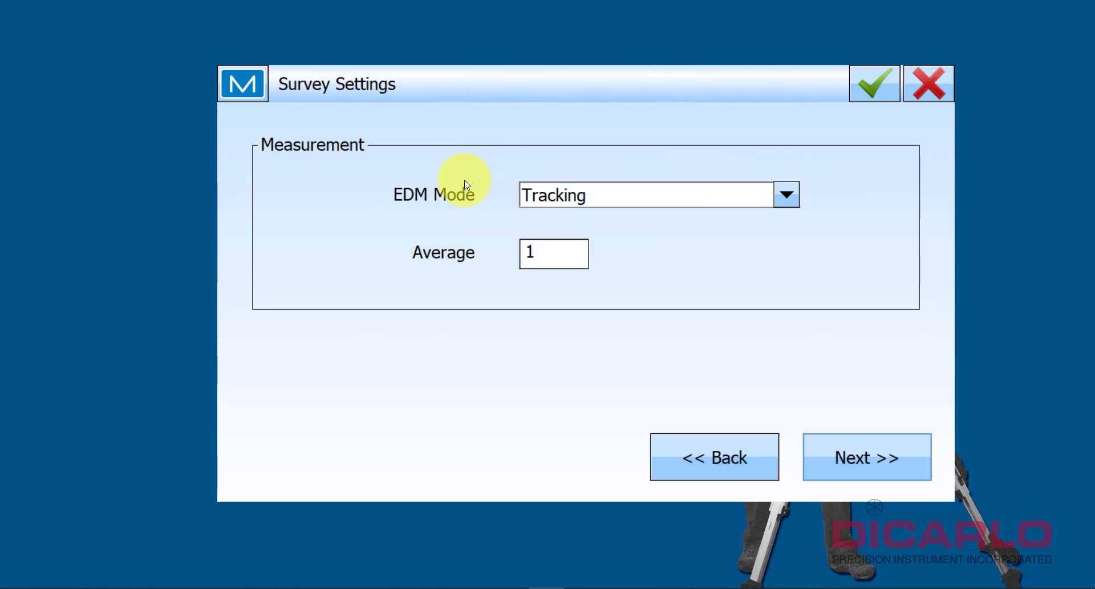
mouse_move(487, 165)
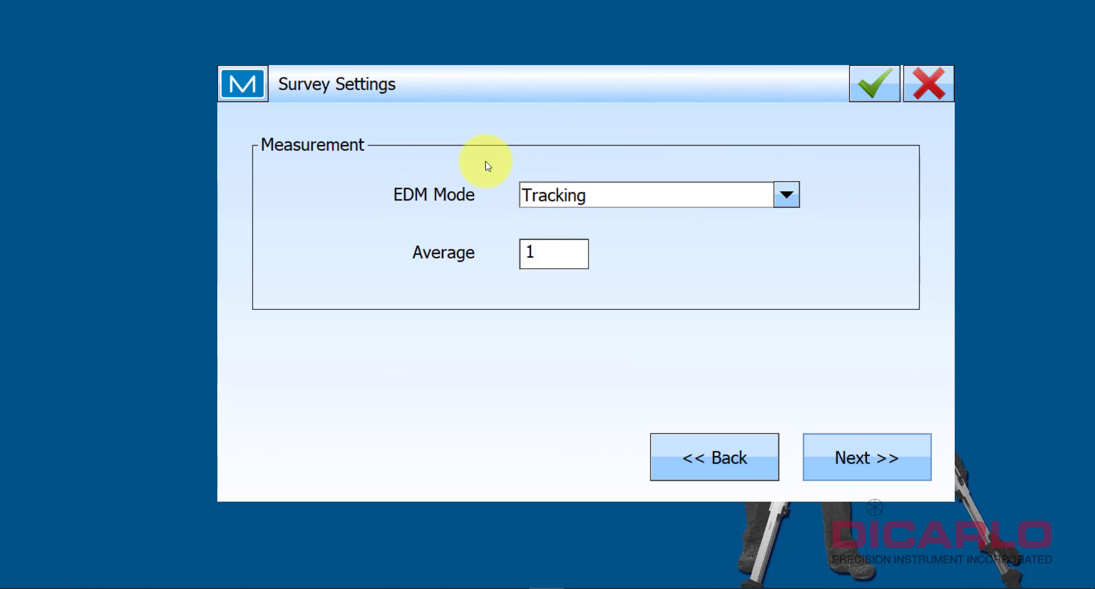
Change the survey EDM Mode from Tracking to Rapid, after briefly choosing Fine
left_click(785, 195)
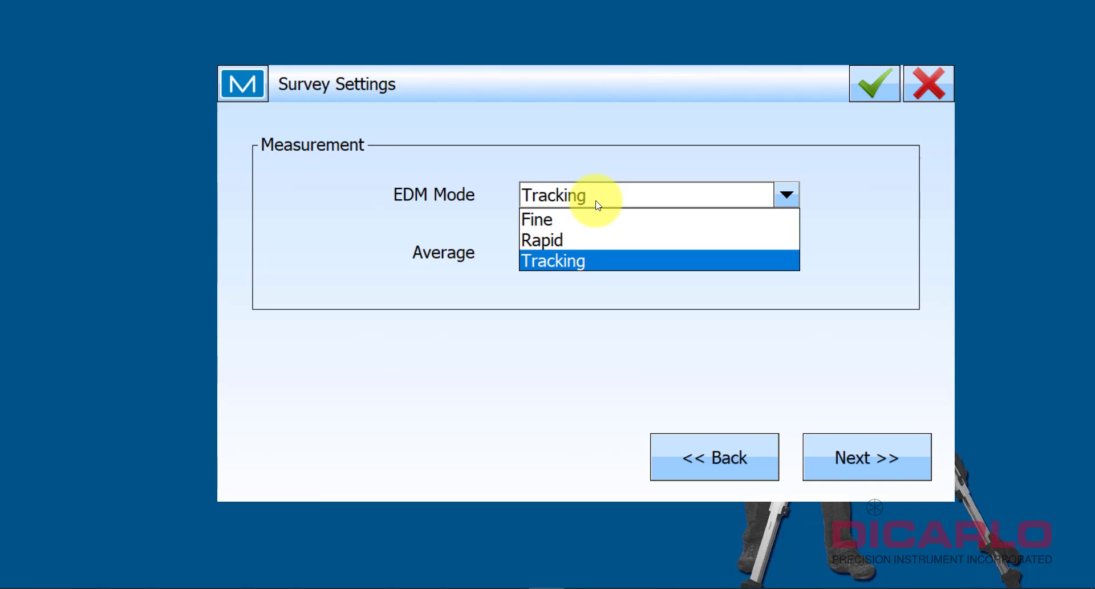
mouse_move(596, 196)
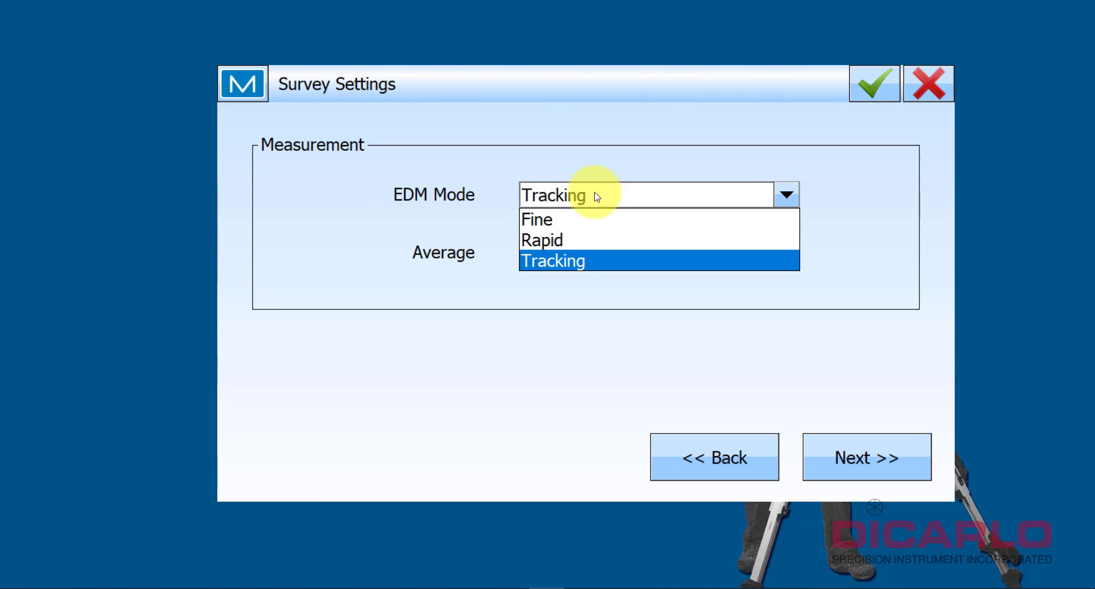
mouse_move(552, 219)
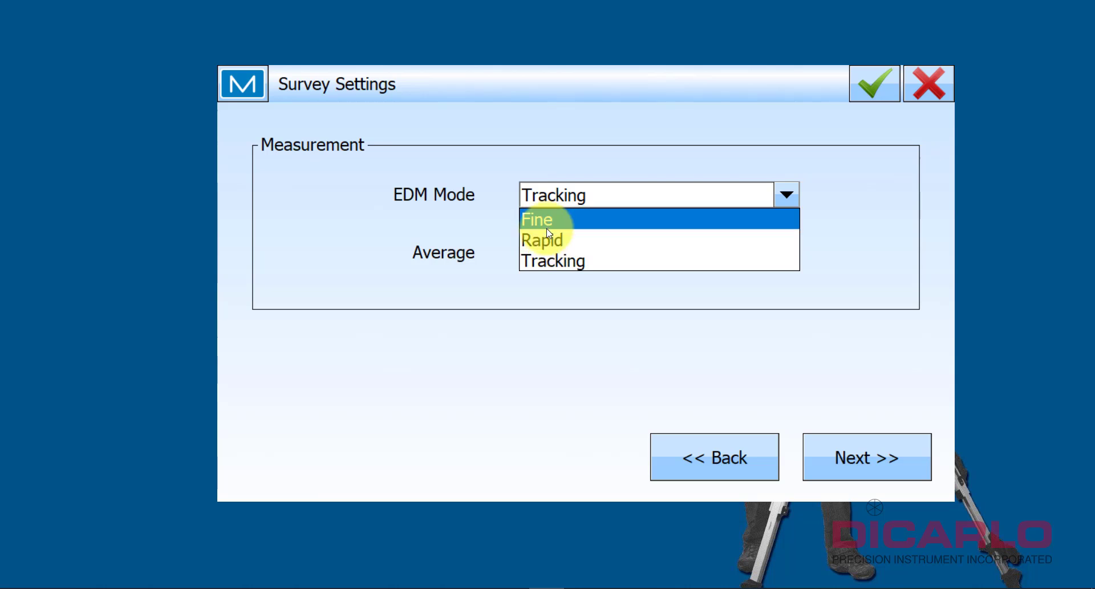
mouse_move(545, 239)
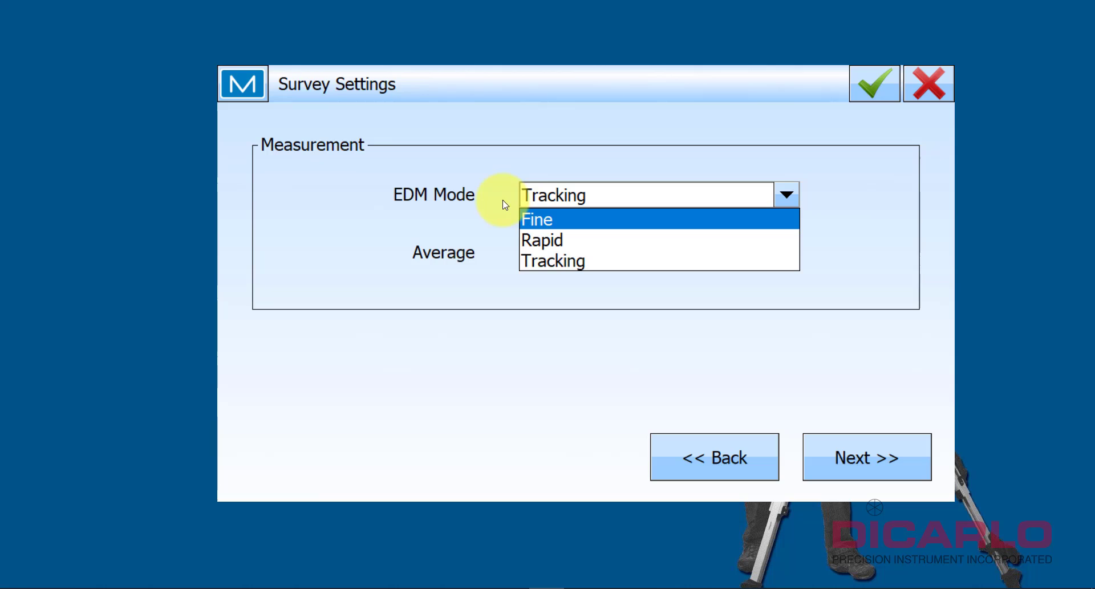
left_click(537, 219)
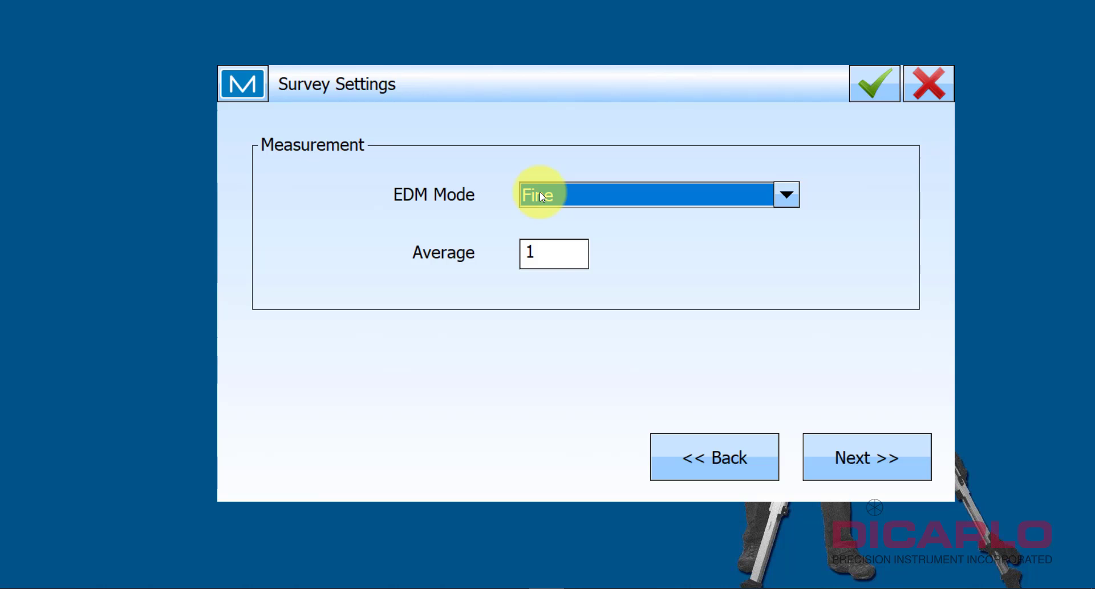
left_click(785, 194)
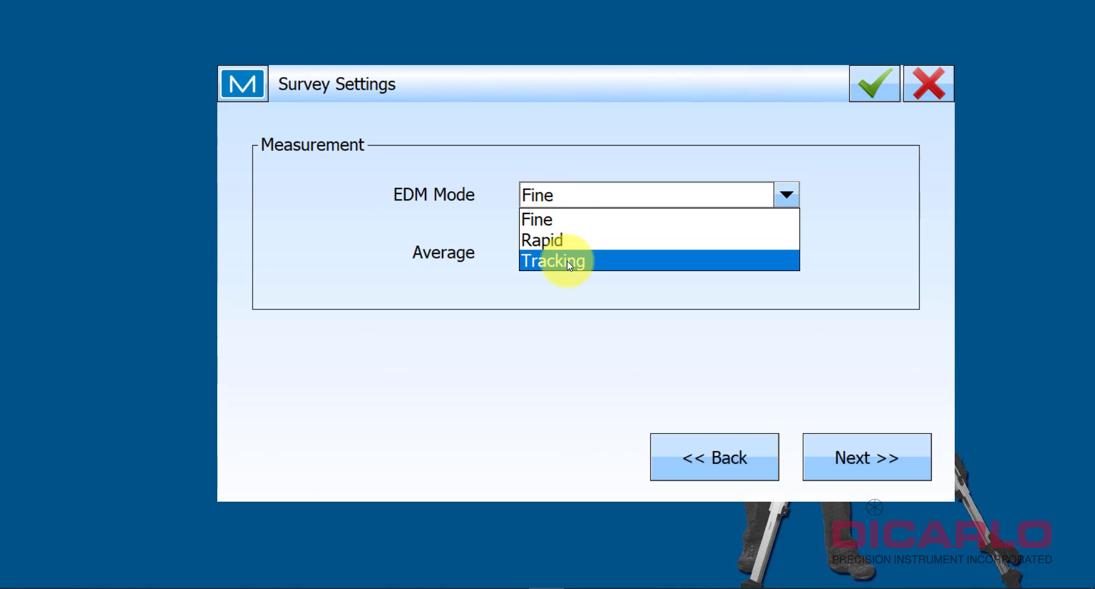
mouse_move(548, 230)
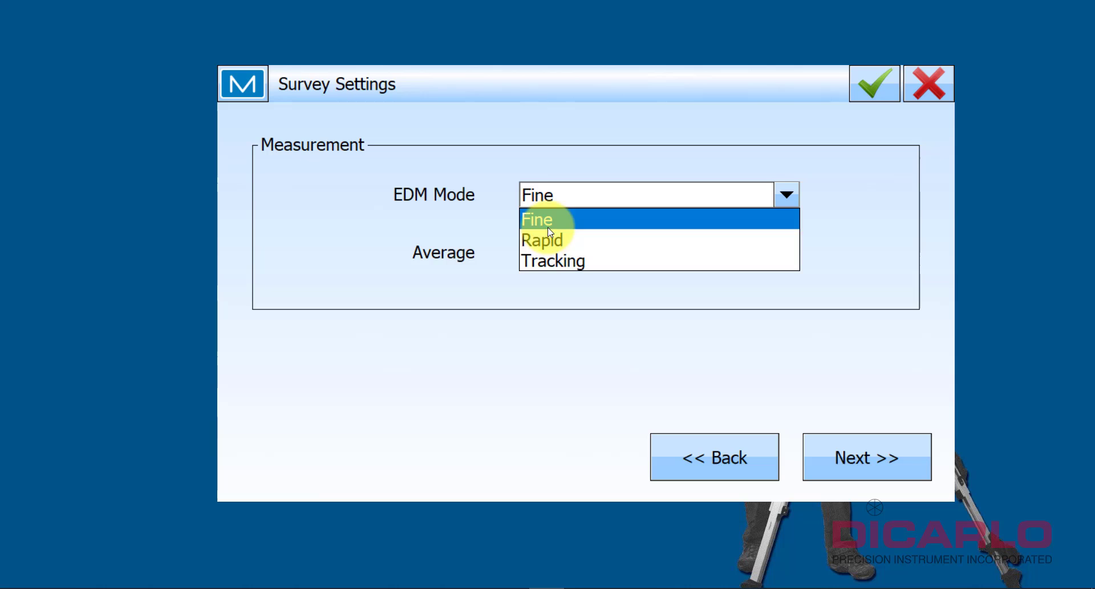
left_click(542, 240)
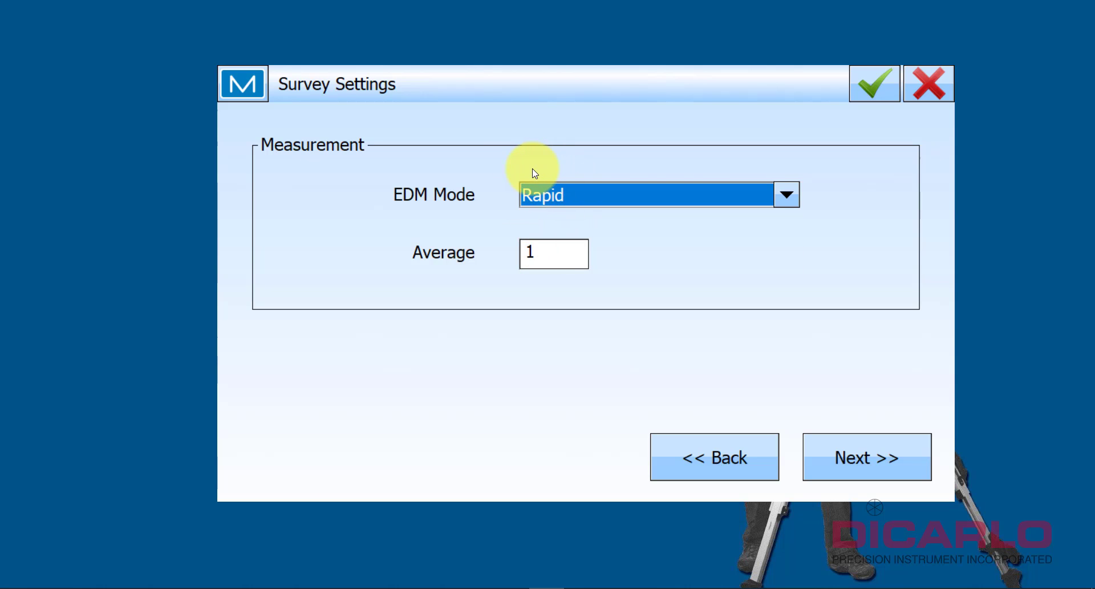
mouse_move(866, 456)
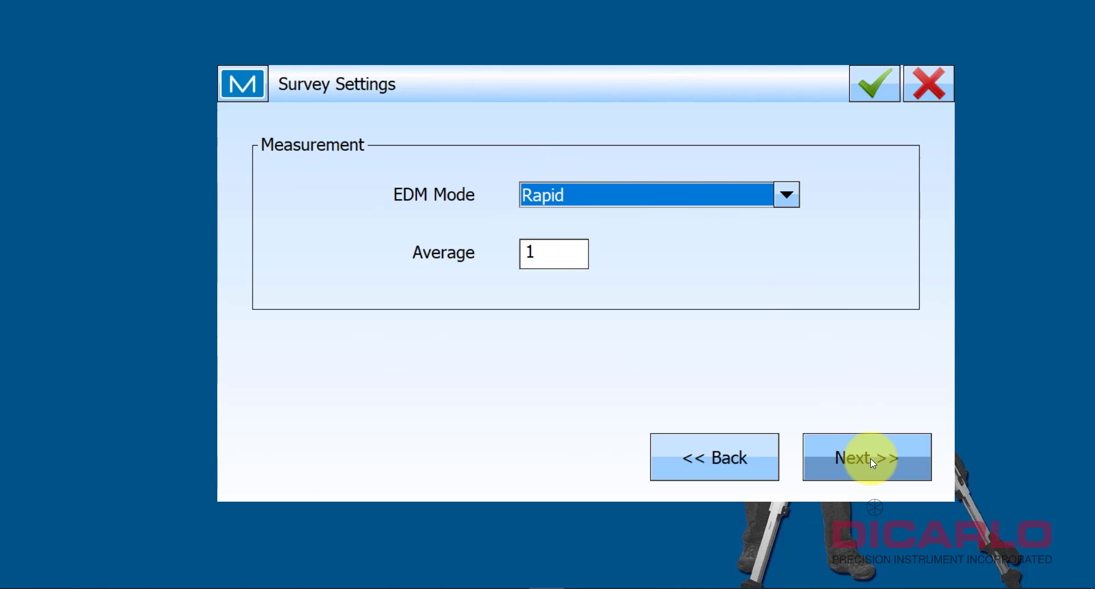
Set the layout EDM Mode to Rapid as well and advance through Point Naming to the Miscellaneous page
left_click(866, 456)
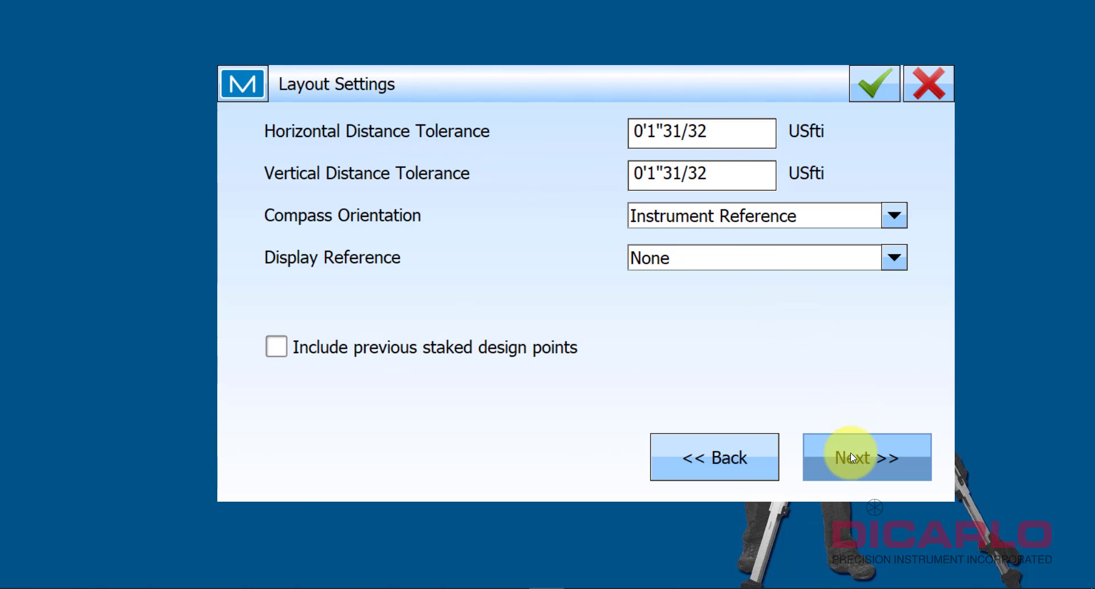
left_click(866, 456)
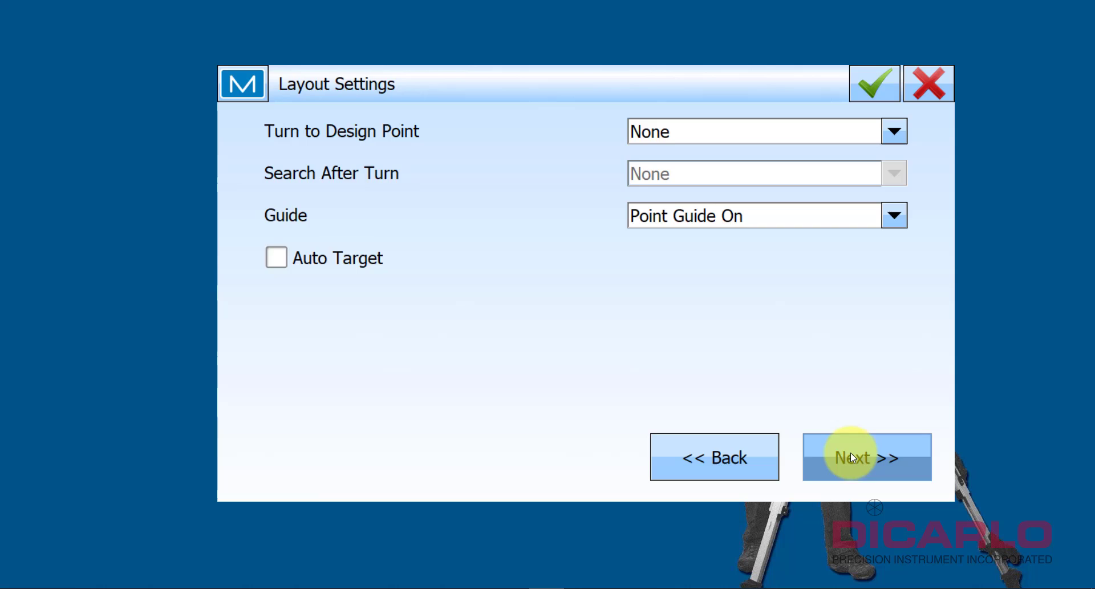
left_click(865, 457)
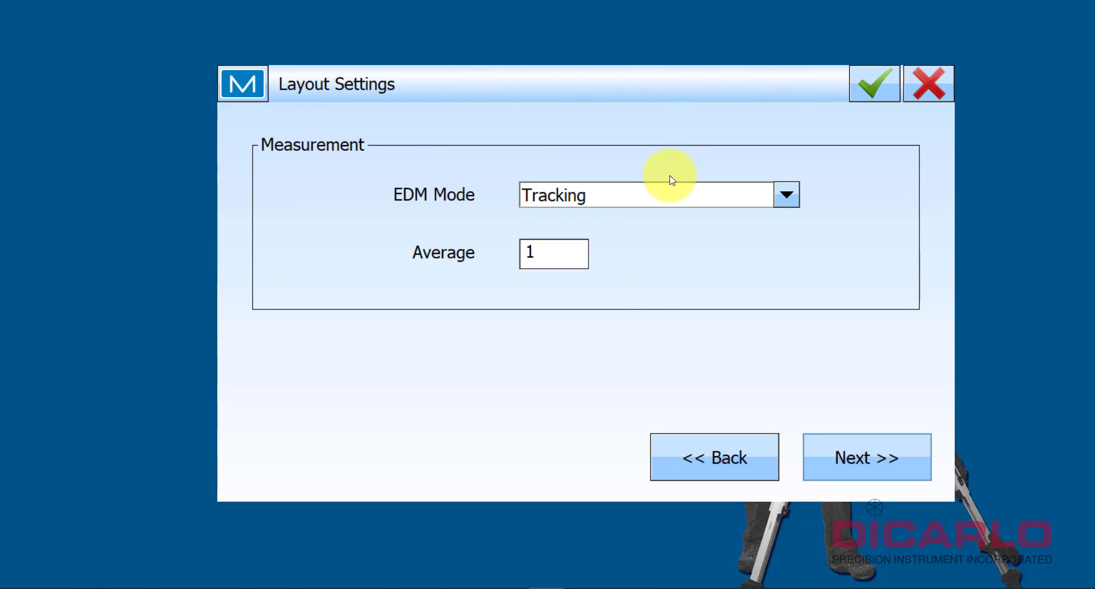
left_click(786, 195)
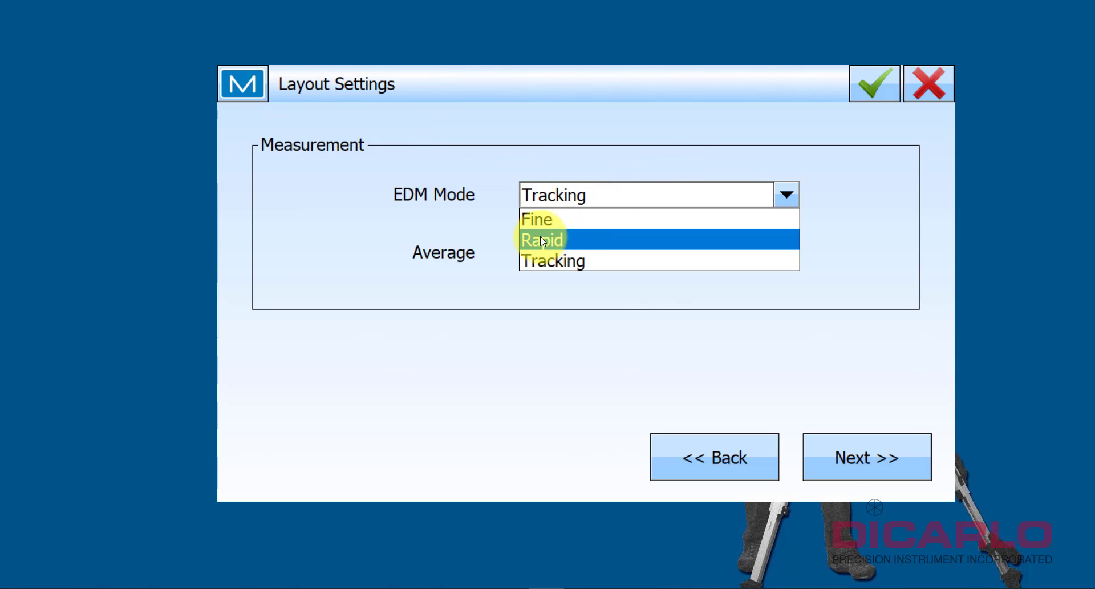
left_click(542, 240)
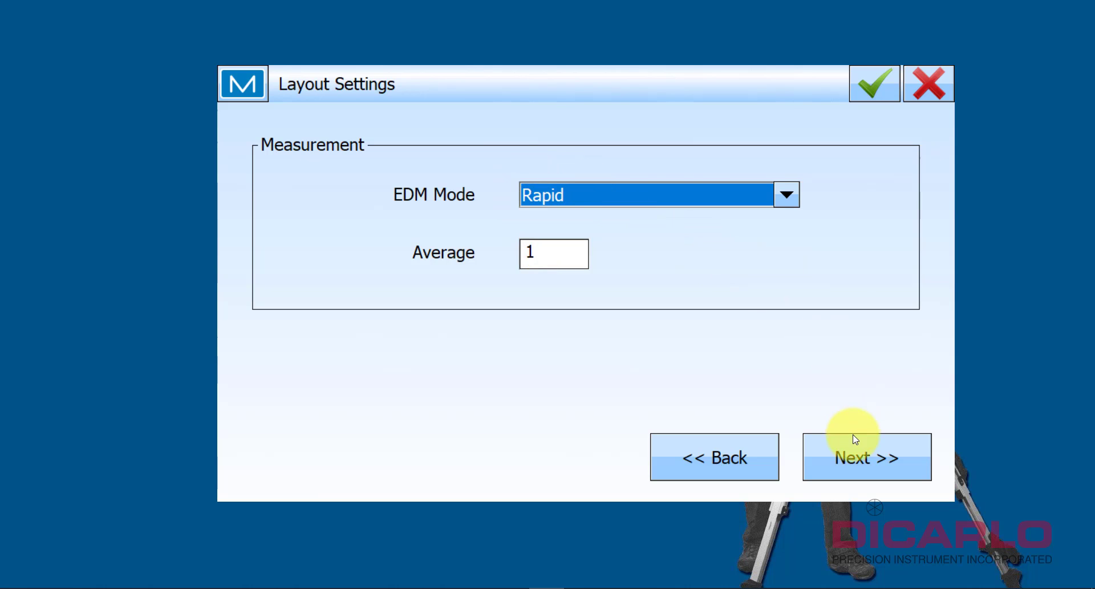
left_click(866, 457)
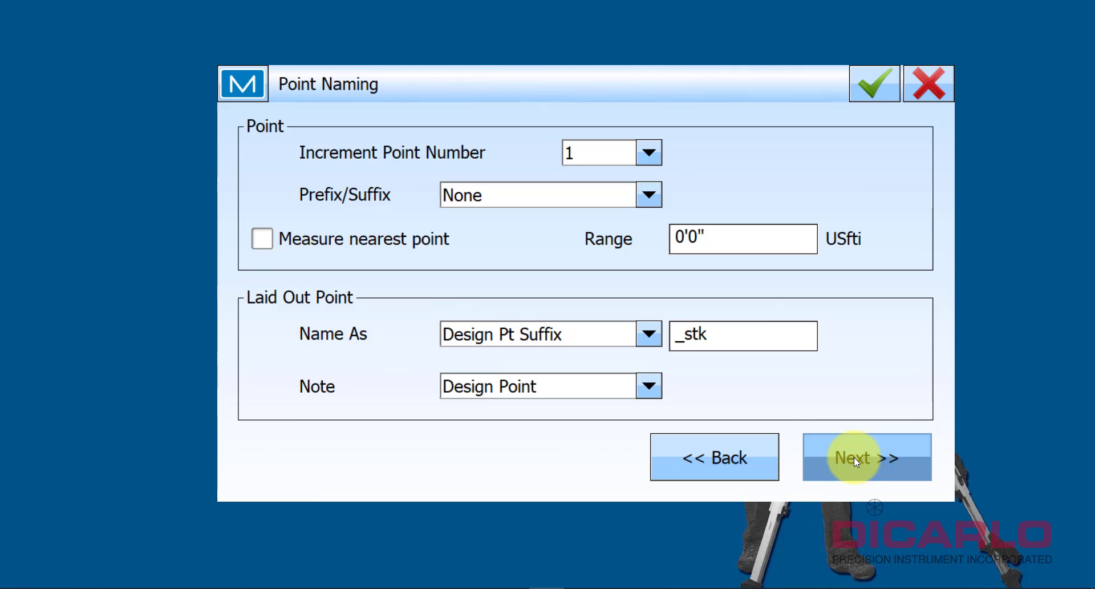
left_click(866, 456)
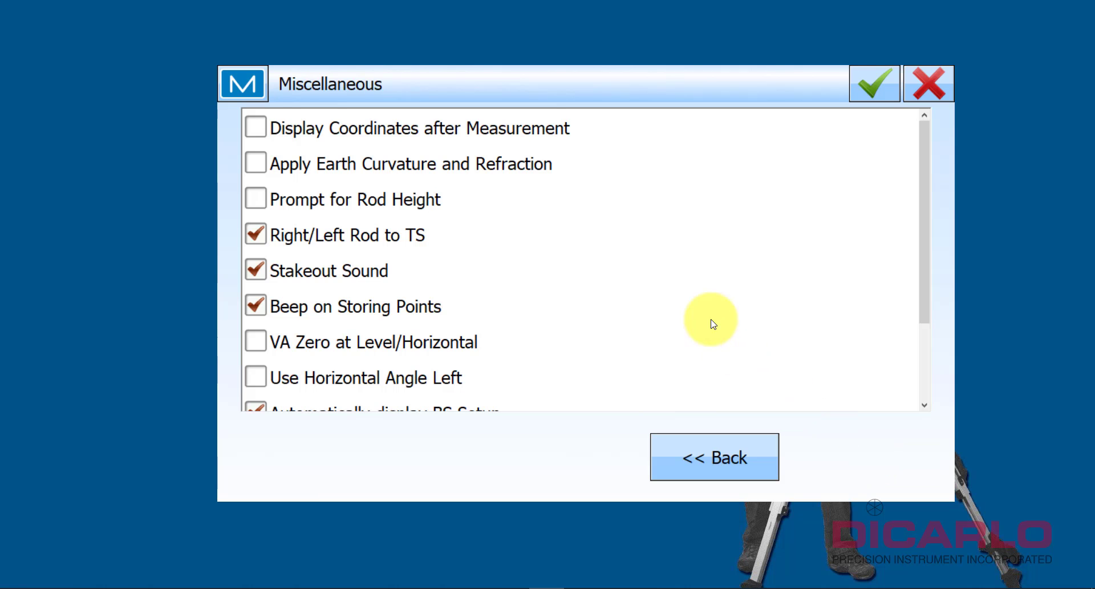
Finish the wizard and accept the GT job configuration, returning to Connections
left_click(873, 83)
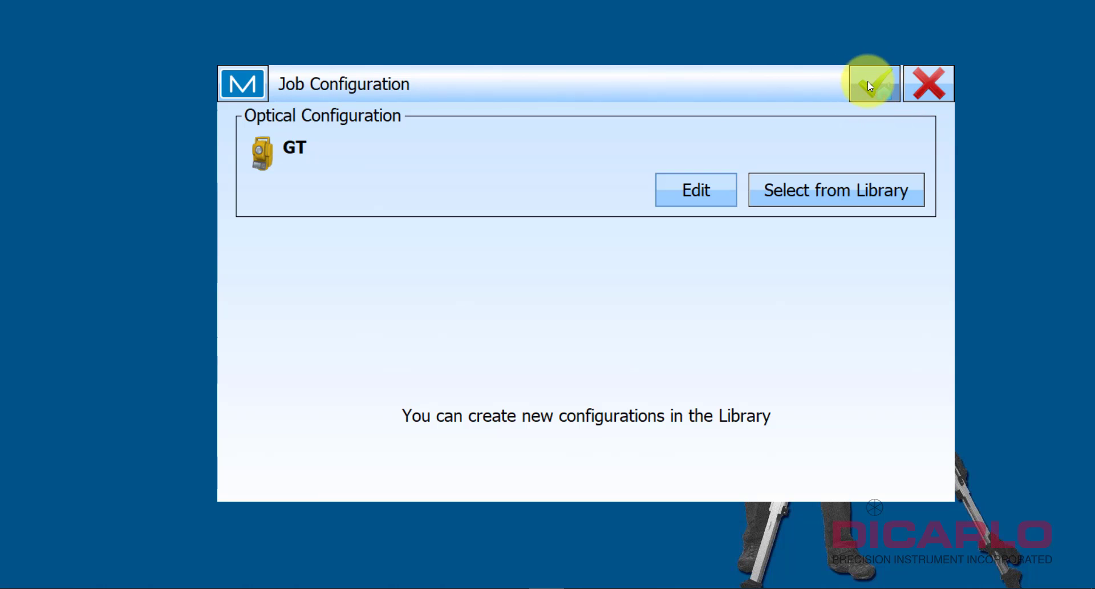
left_click(869, 83)
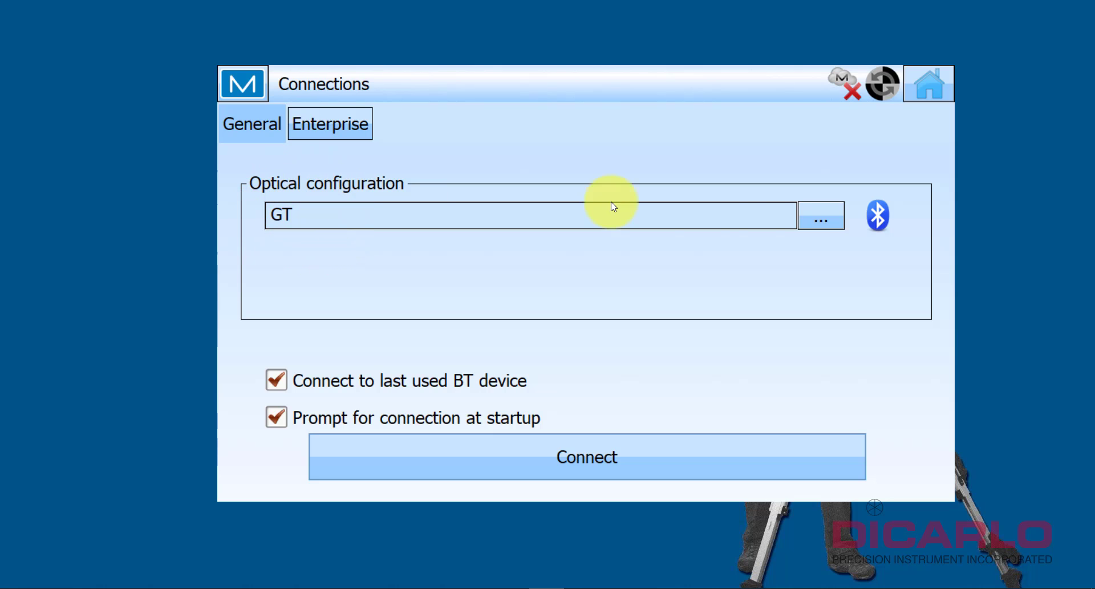
mouse_move(340, 166)
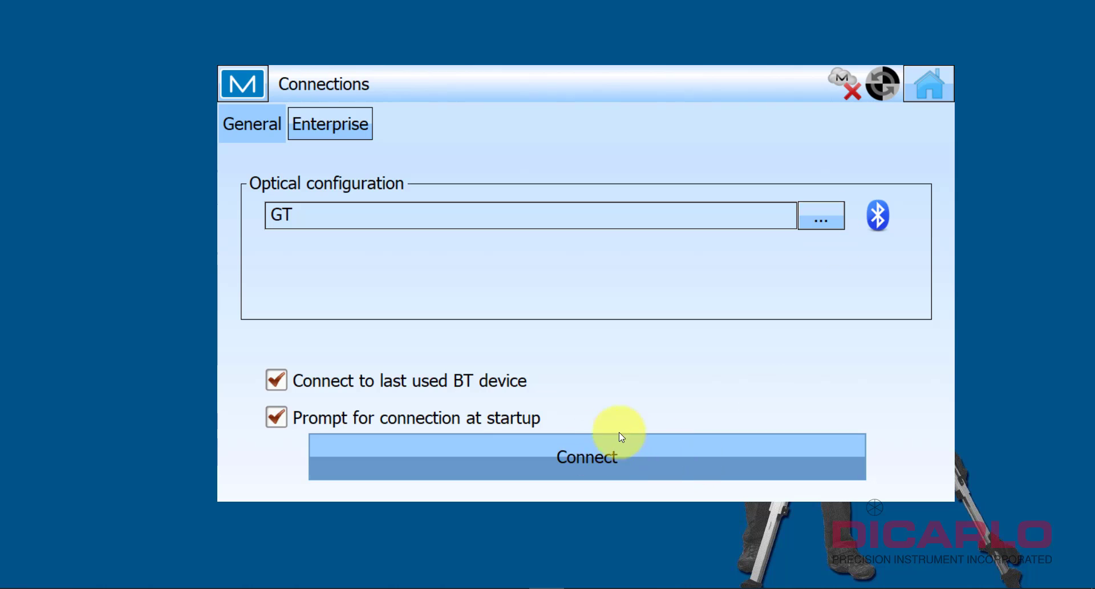
mouse_move(626, 245)
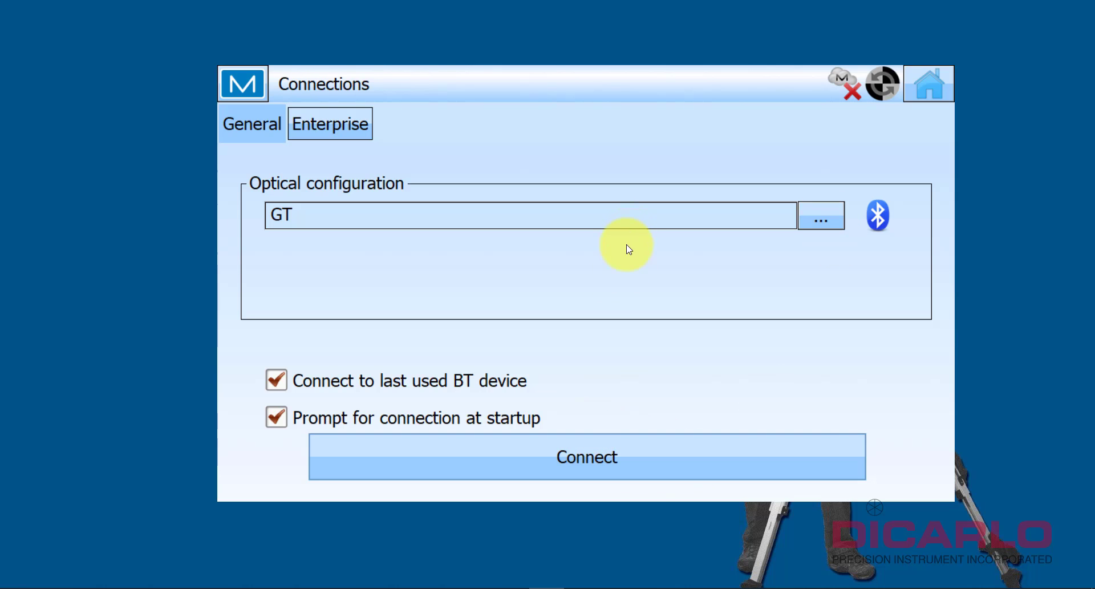
mouse_move(541, 363)
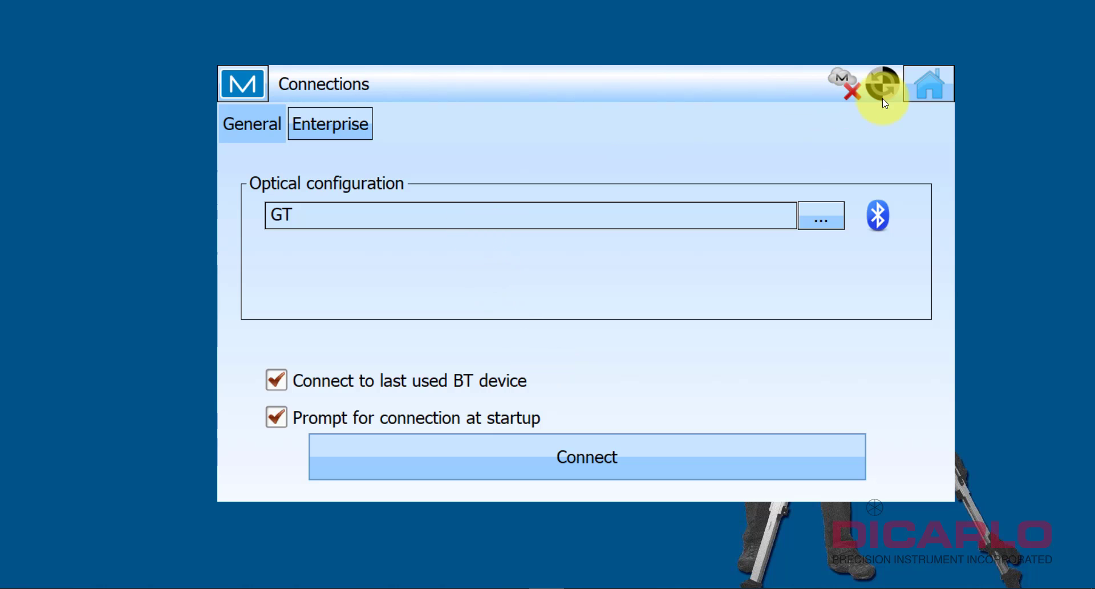
mouse_move(883, 104)
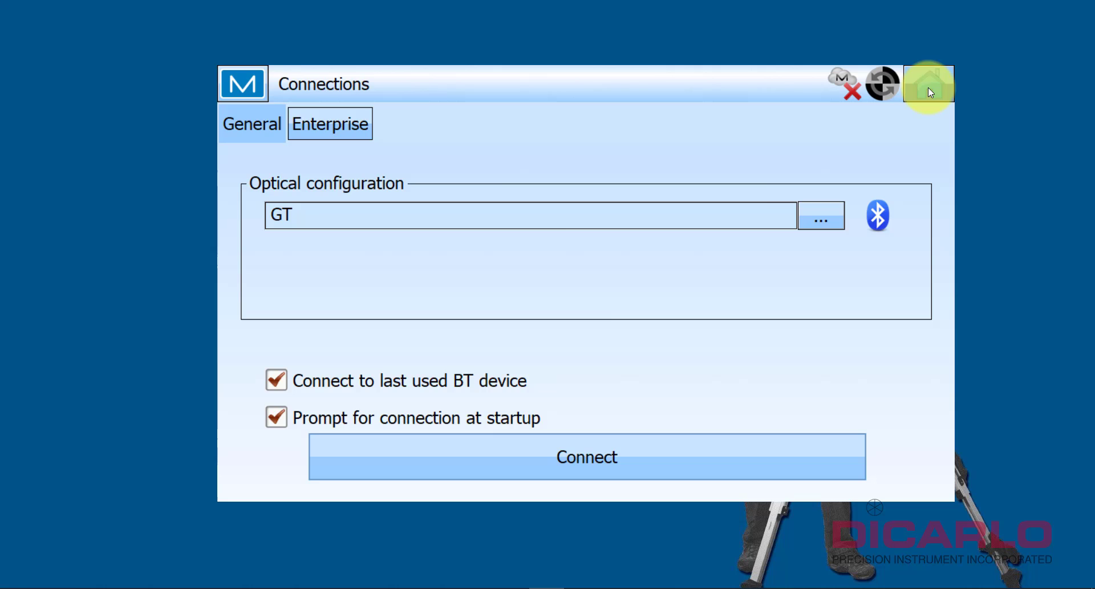
Review Survey and Layout settings showing EDM Mode Rapid, then relaunch MAGNET Field Layout from Start
left_click(929, 83)
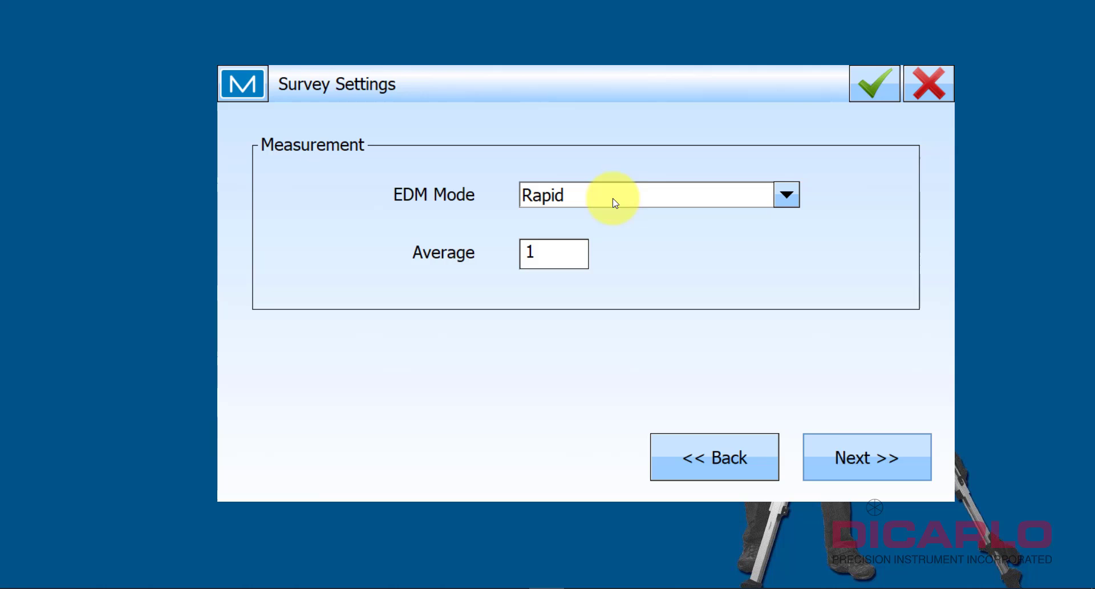
left_click(866, 456)
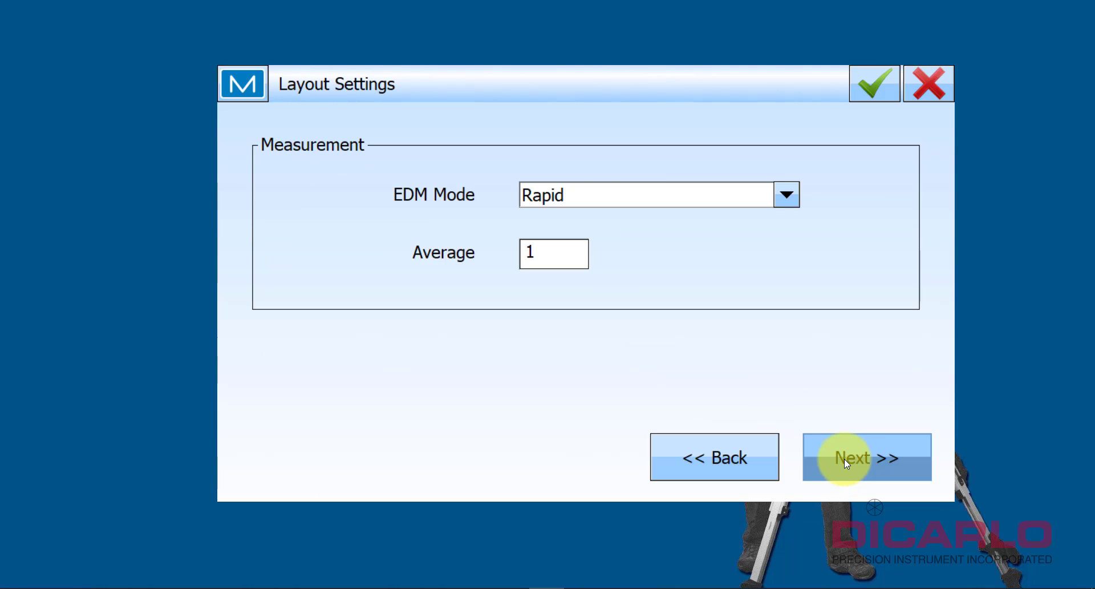
left_click(866, 456)
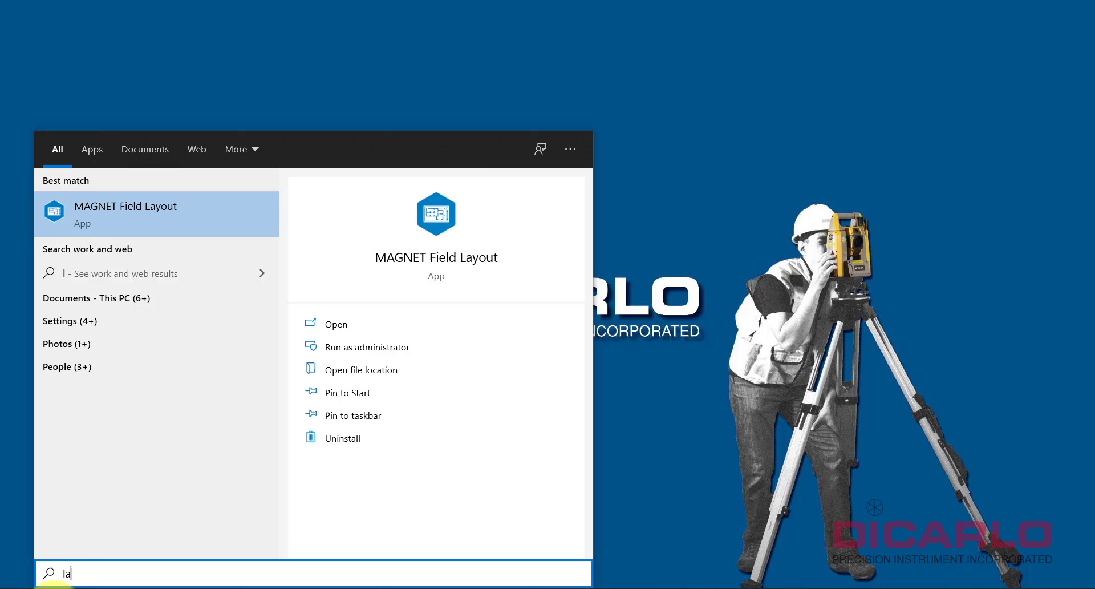
left_click(126, 213)
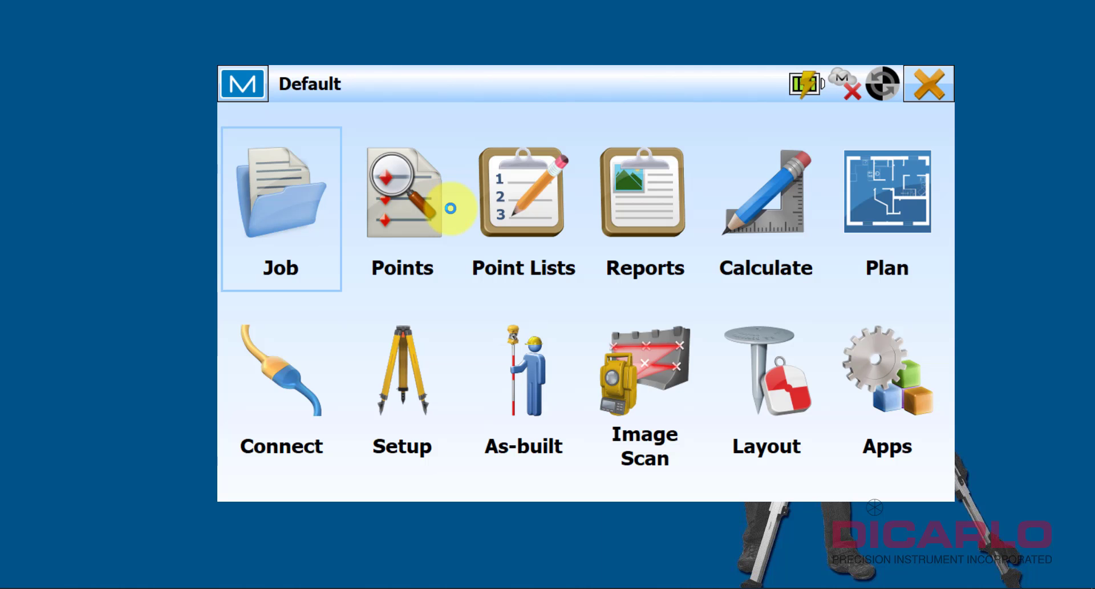
Return Home and start the Job Configure wizard for the GT configuration
left_click(281, 369)
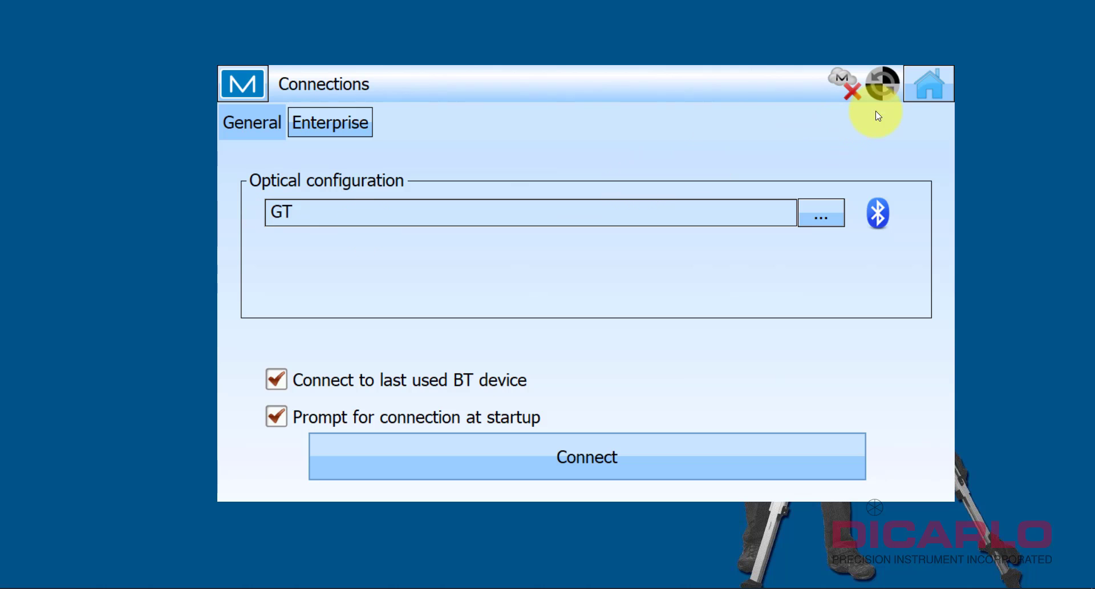
left_click(928, 83)
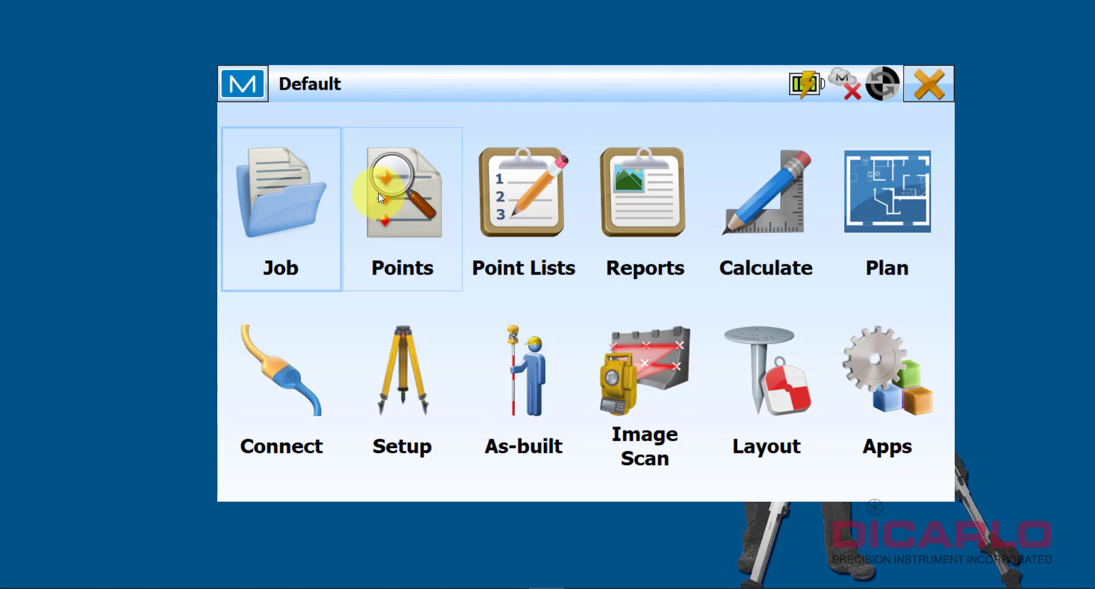
left_click(281, 203)
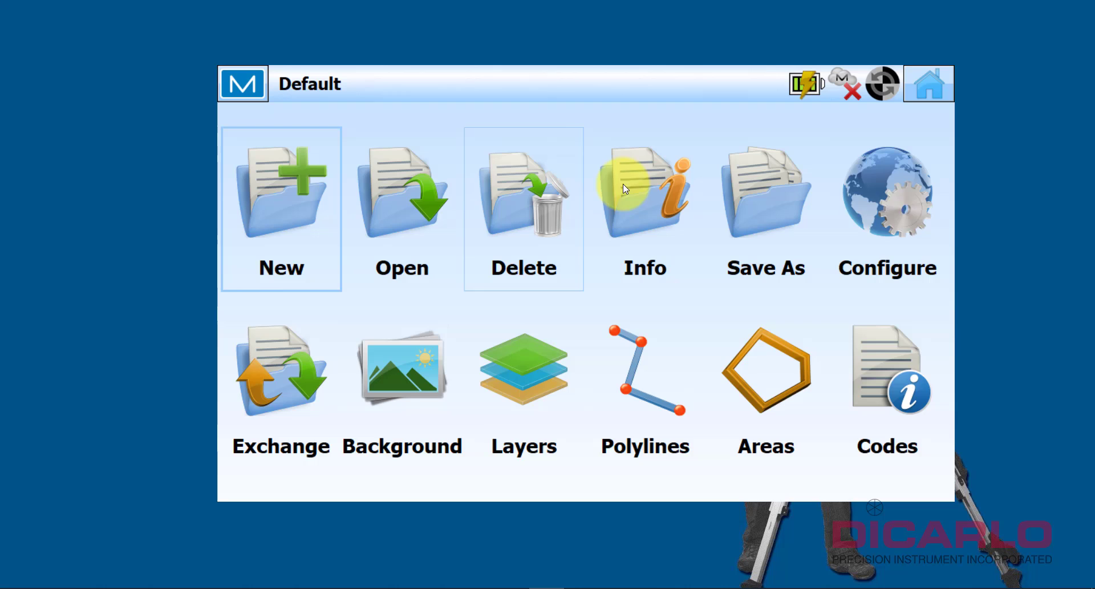
left_click(886, 203)
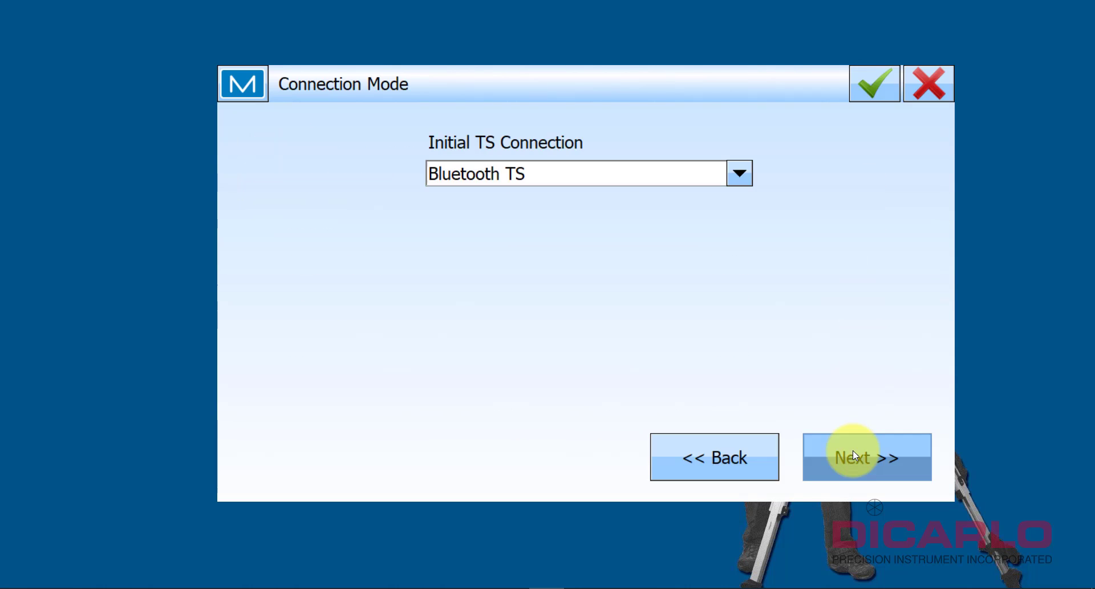
Step through Connection Mode to Layout Settings, keep EDM Mode Rapid, and accept the GT configuration
left_click(866, 456)
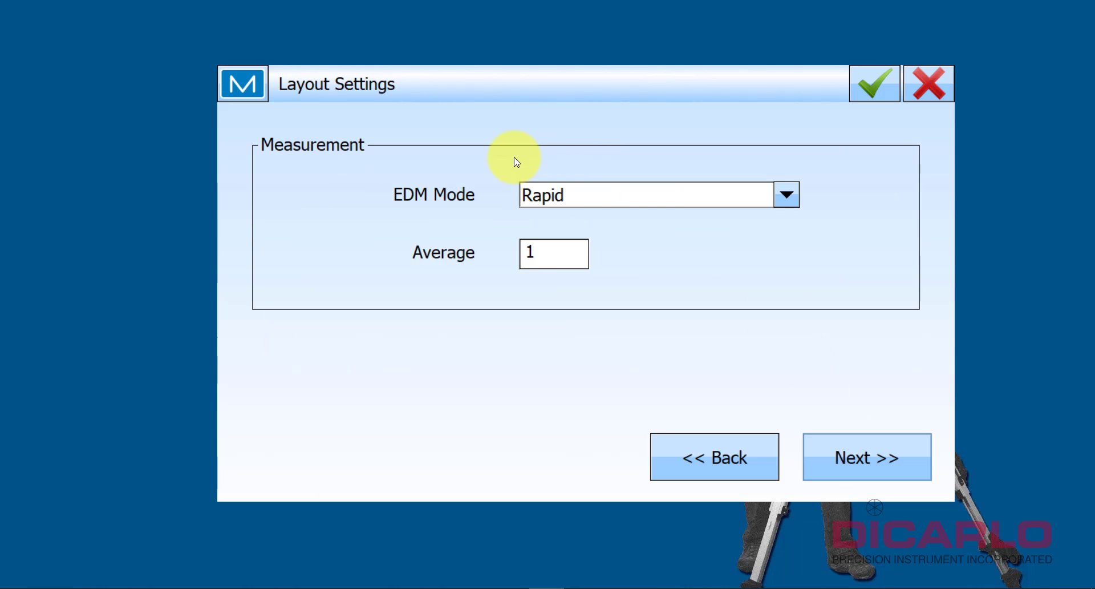
left_click(874, 83)
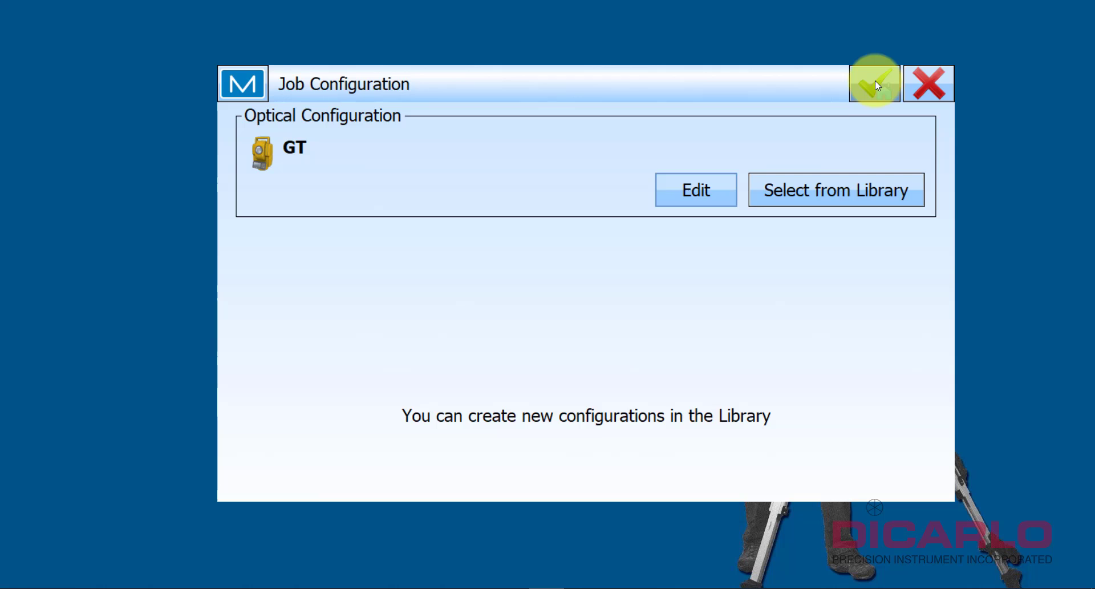
left_click(874, 83)
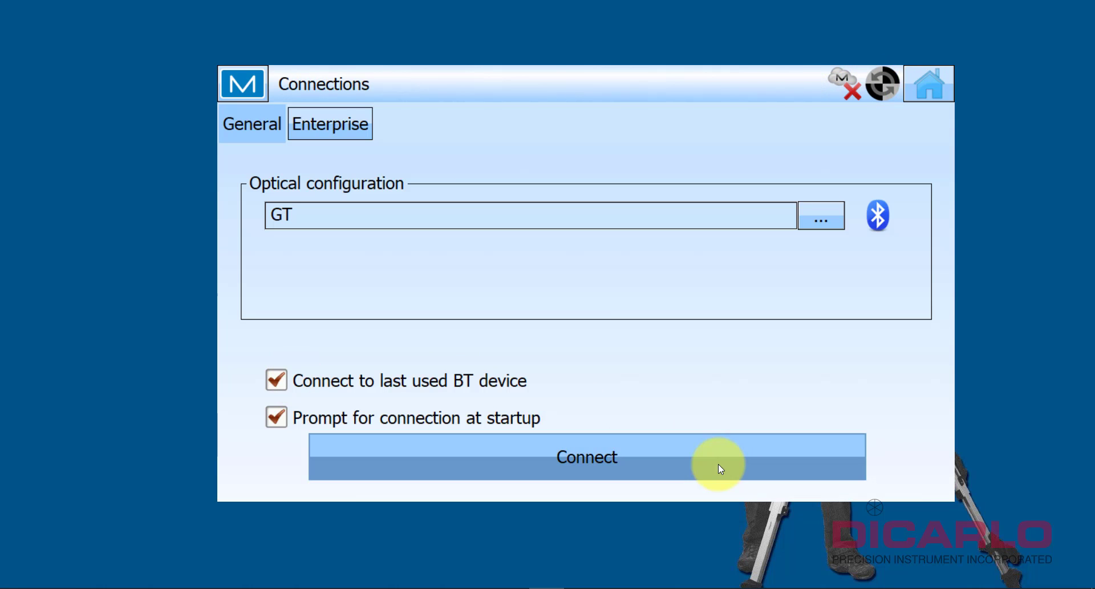
mouse_move(808, 125)
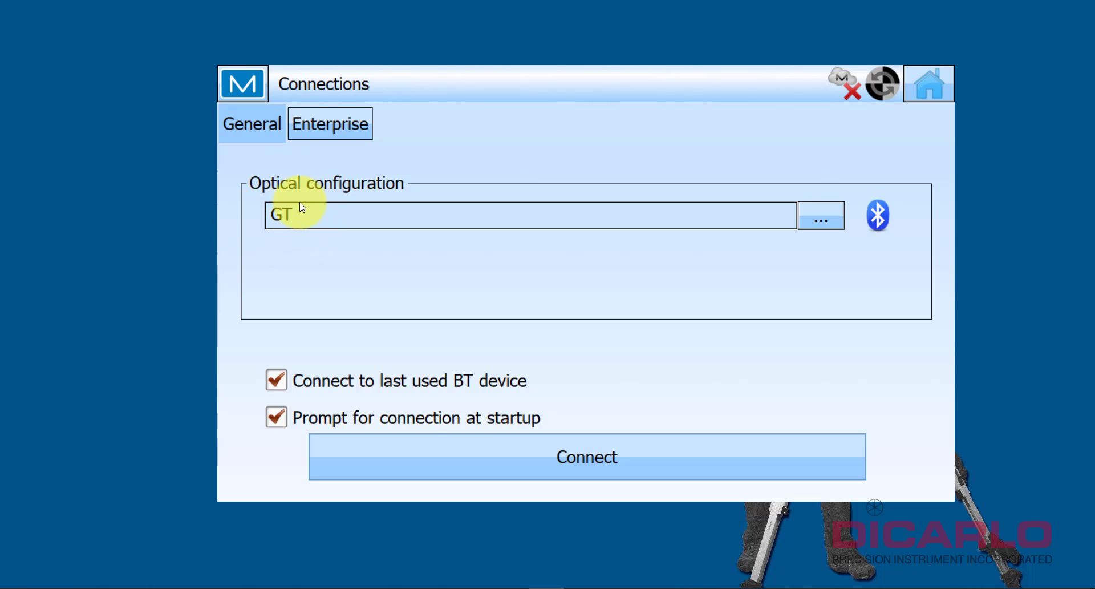
mouse_move(312, 235)
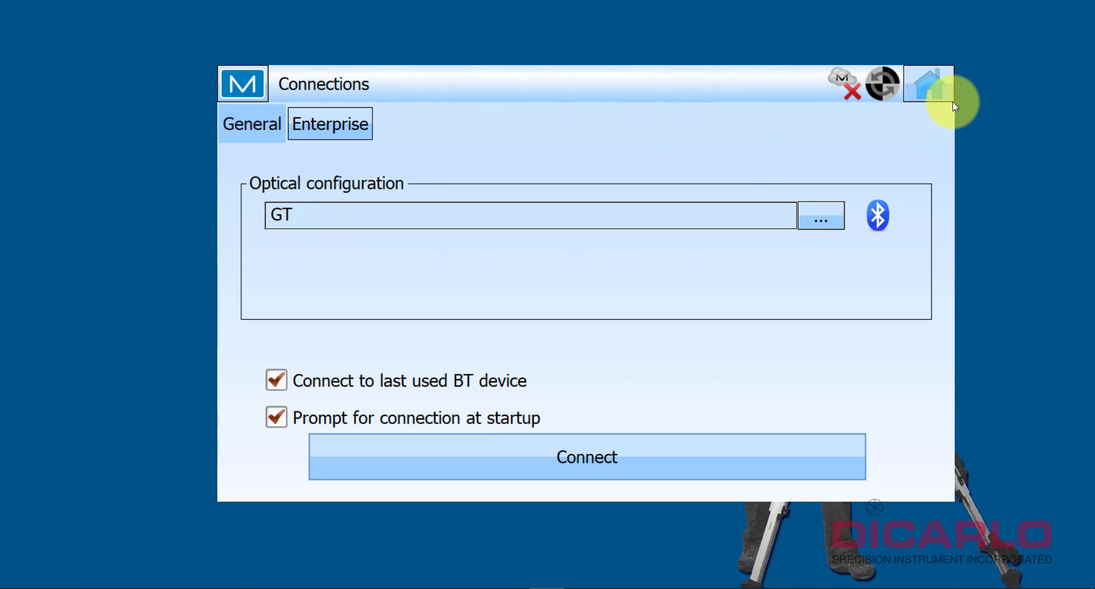
Leave Connections for the Default job's main menu with Job, Connect and Layout
left_click(928, 83)
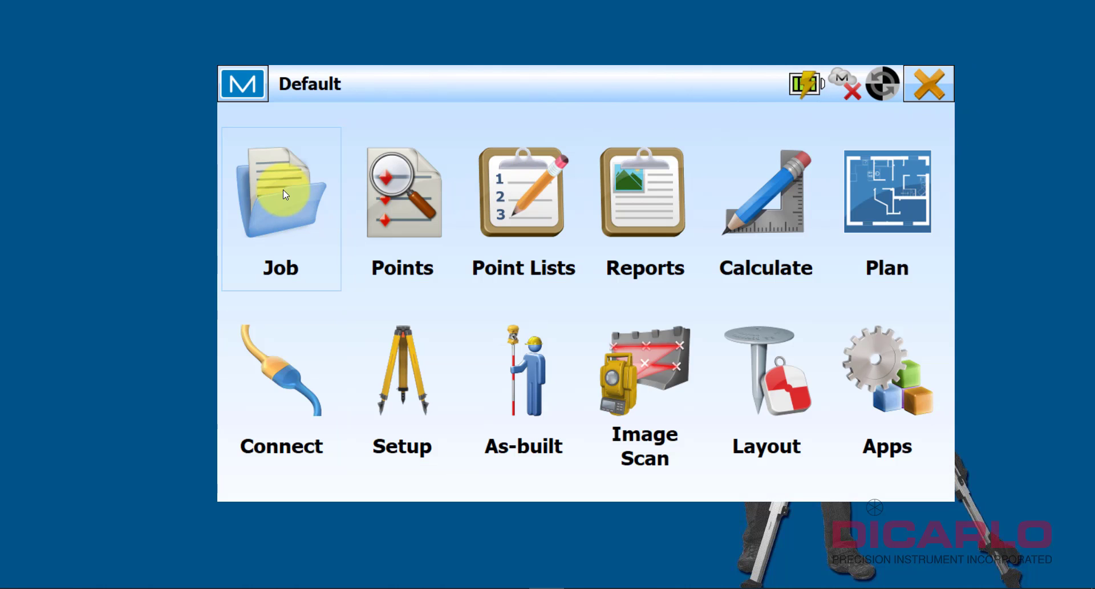